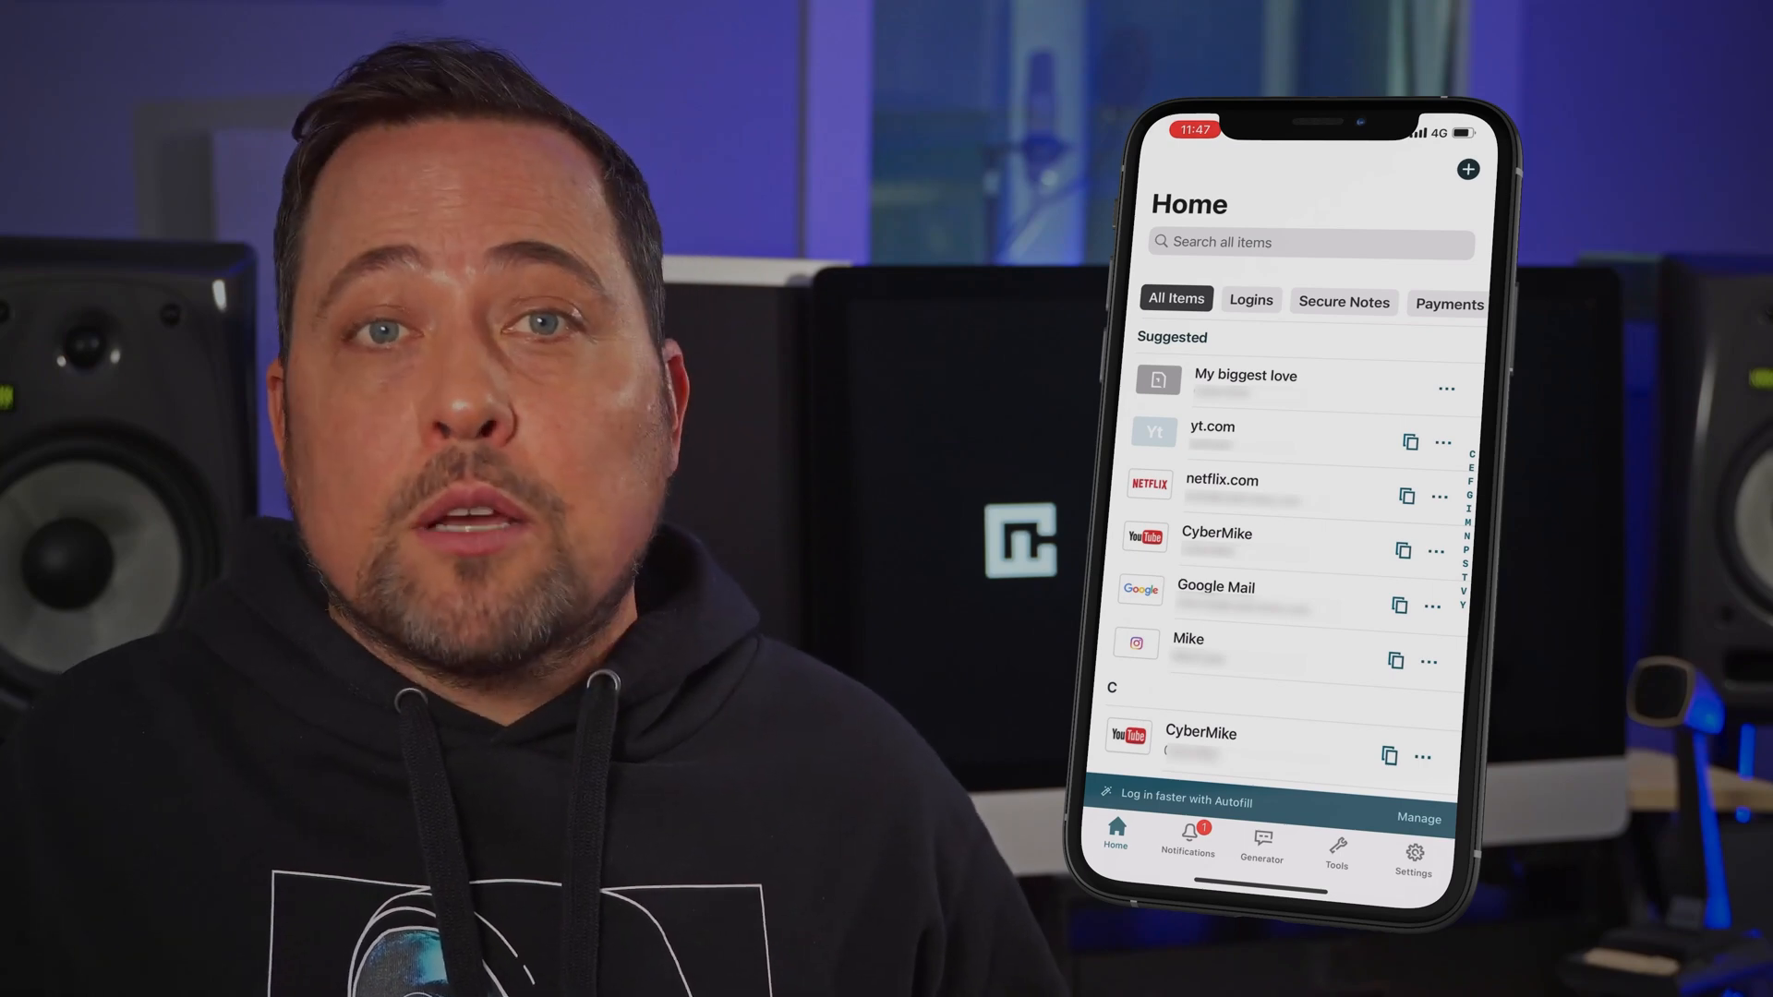
Step: Show the Logins list in the Dashlane web vault
{"action": "left_click", "coordinate": [1260, 848]}
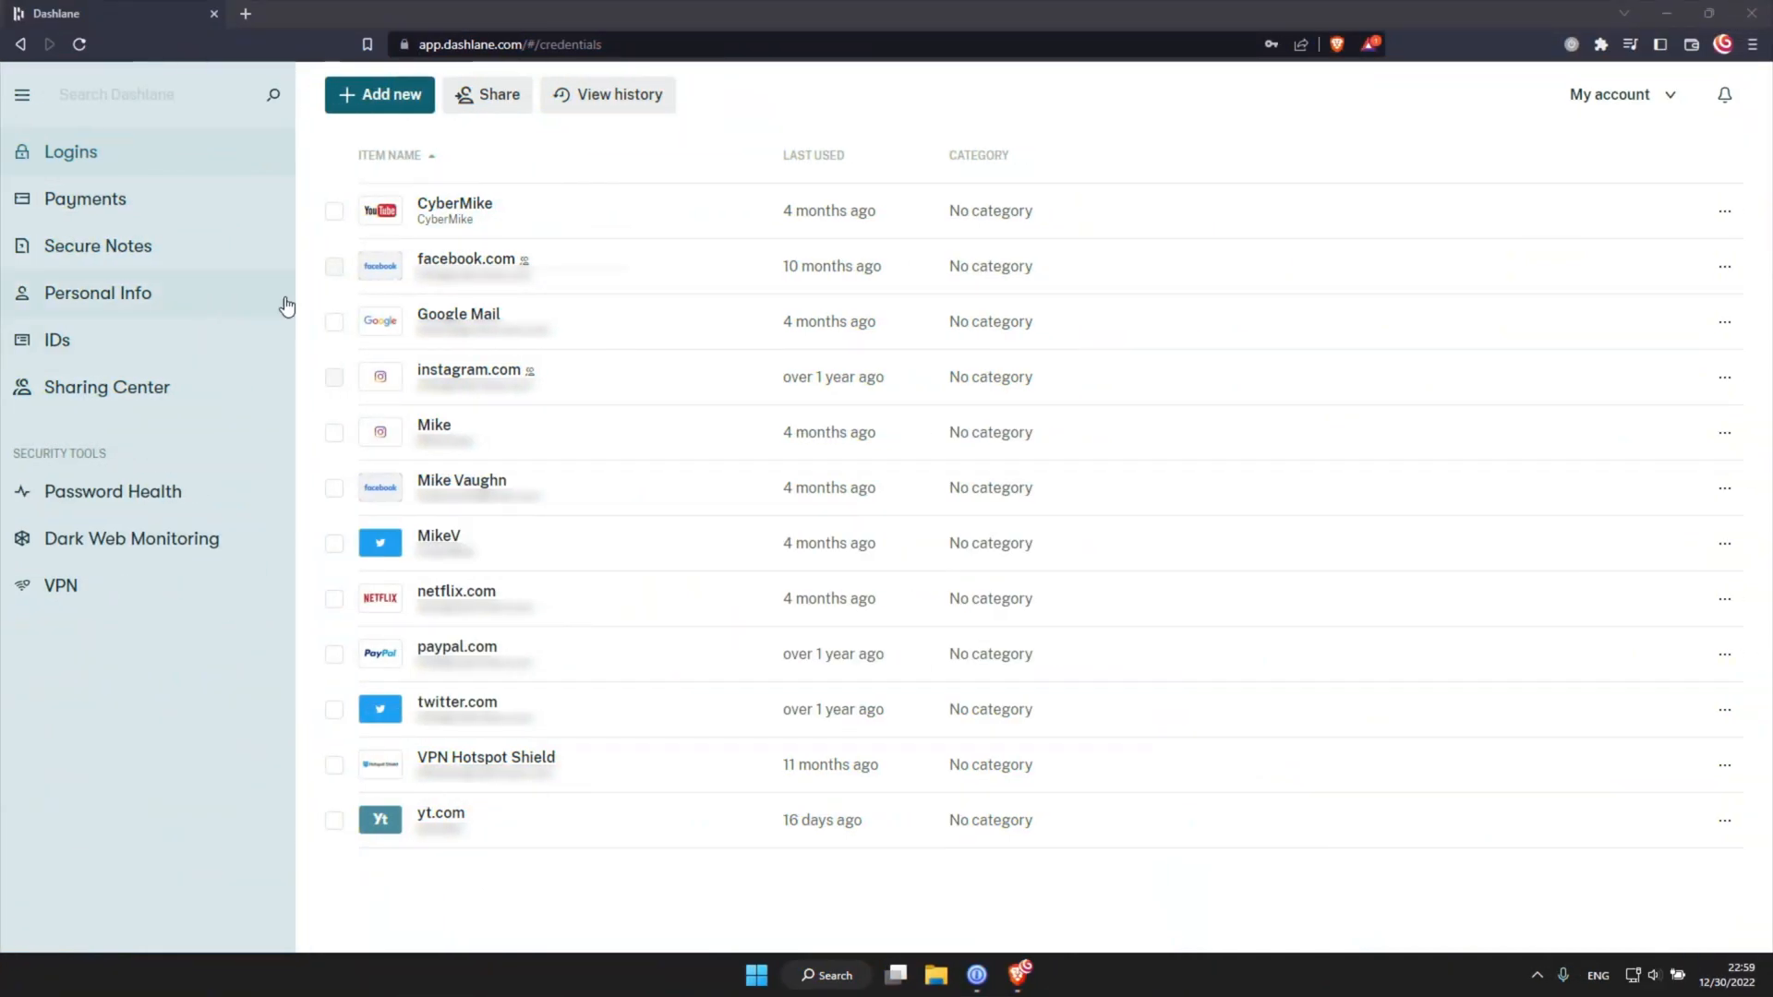
Step: Visit Payments, Personal Info and Sharing Center, ending on the Password Health score of 69
{"action": "left_click", "coordinate": [85, 200]}
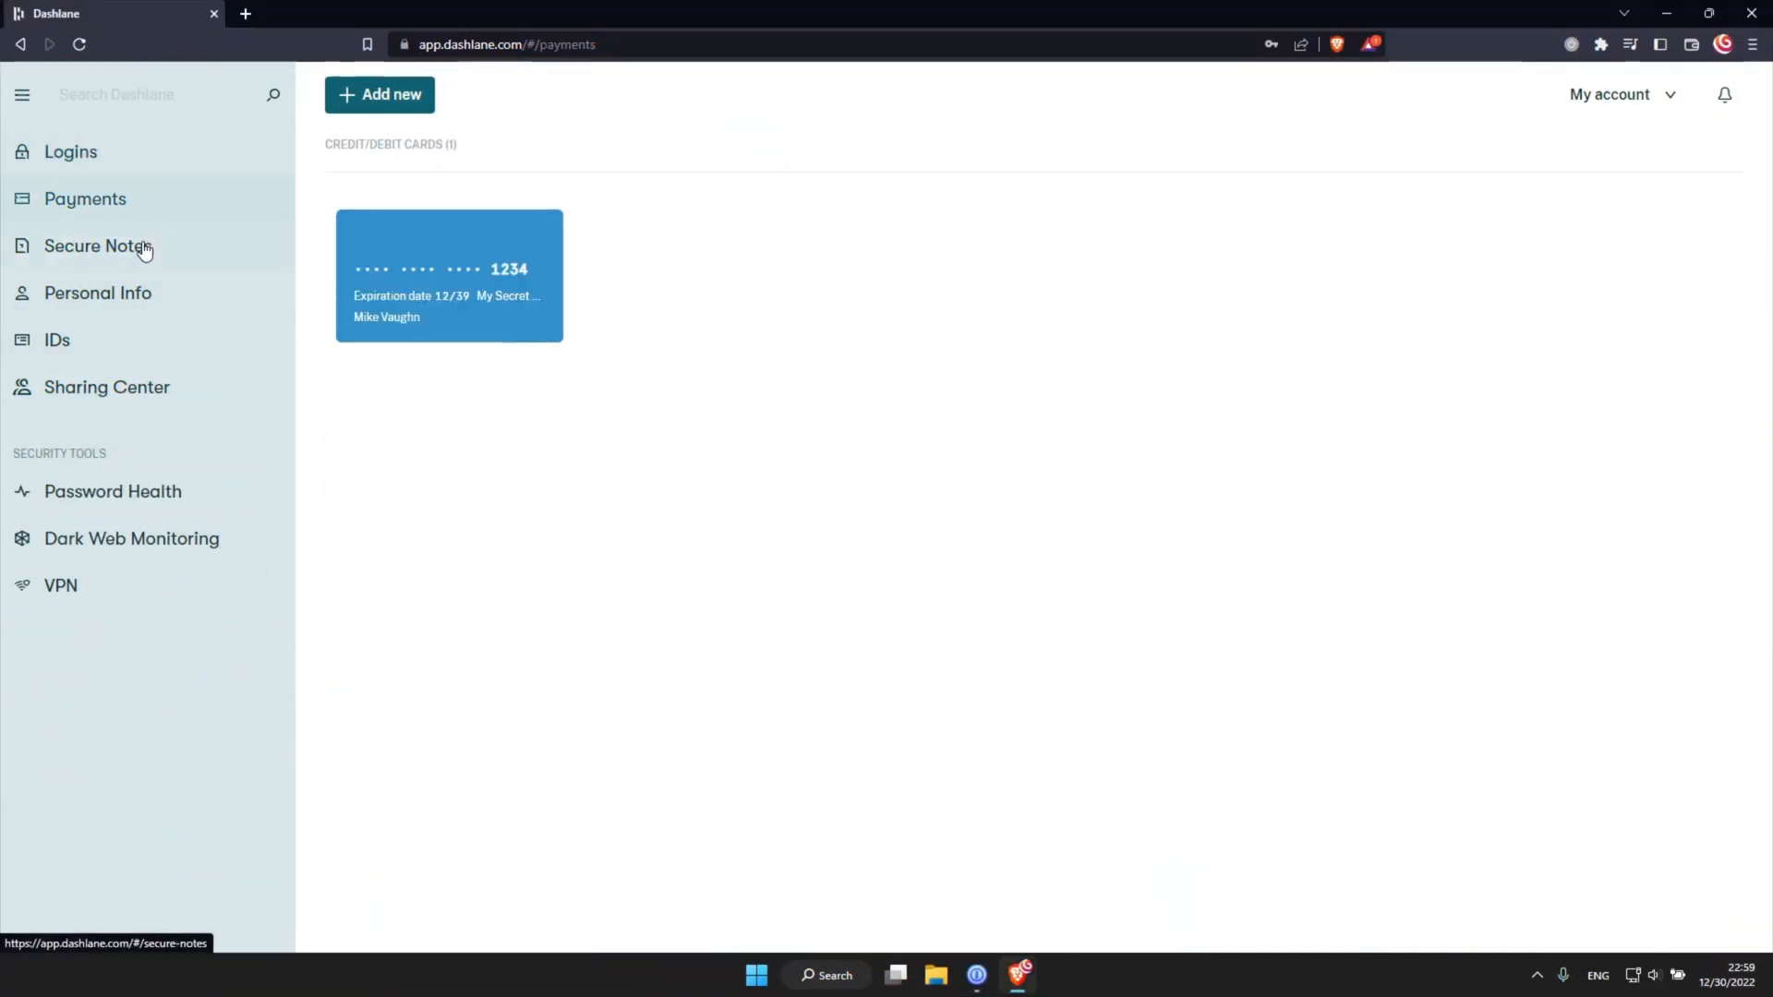
{"action": "left_click", "coordinate": [97, 292]}
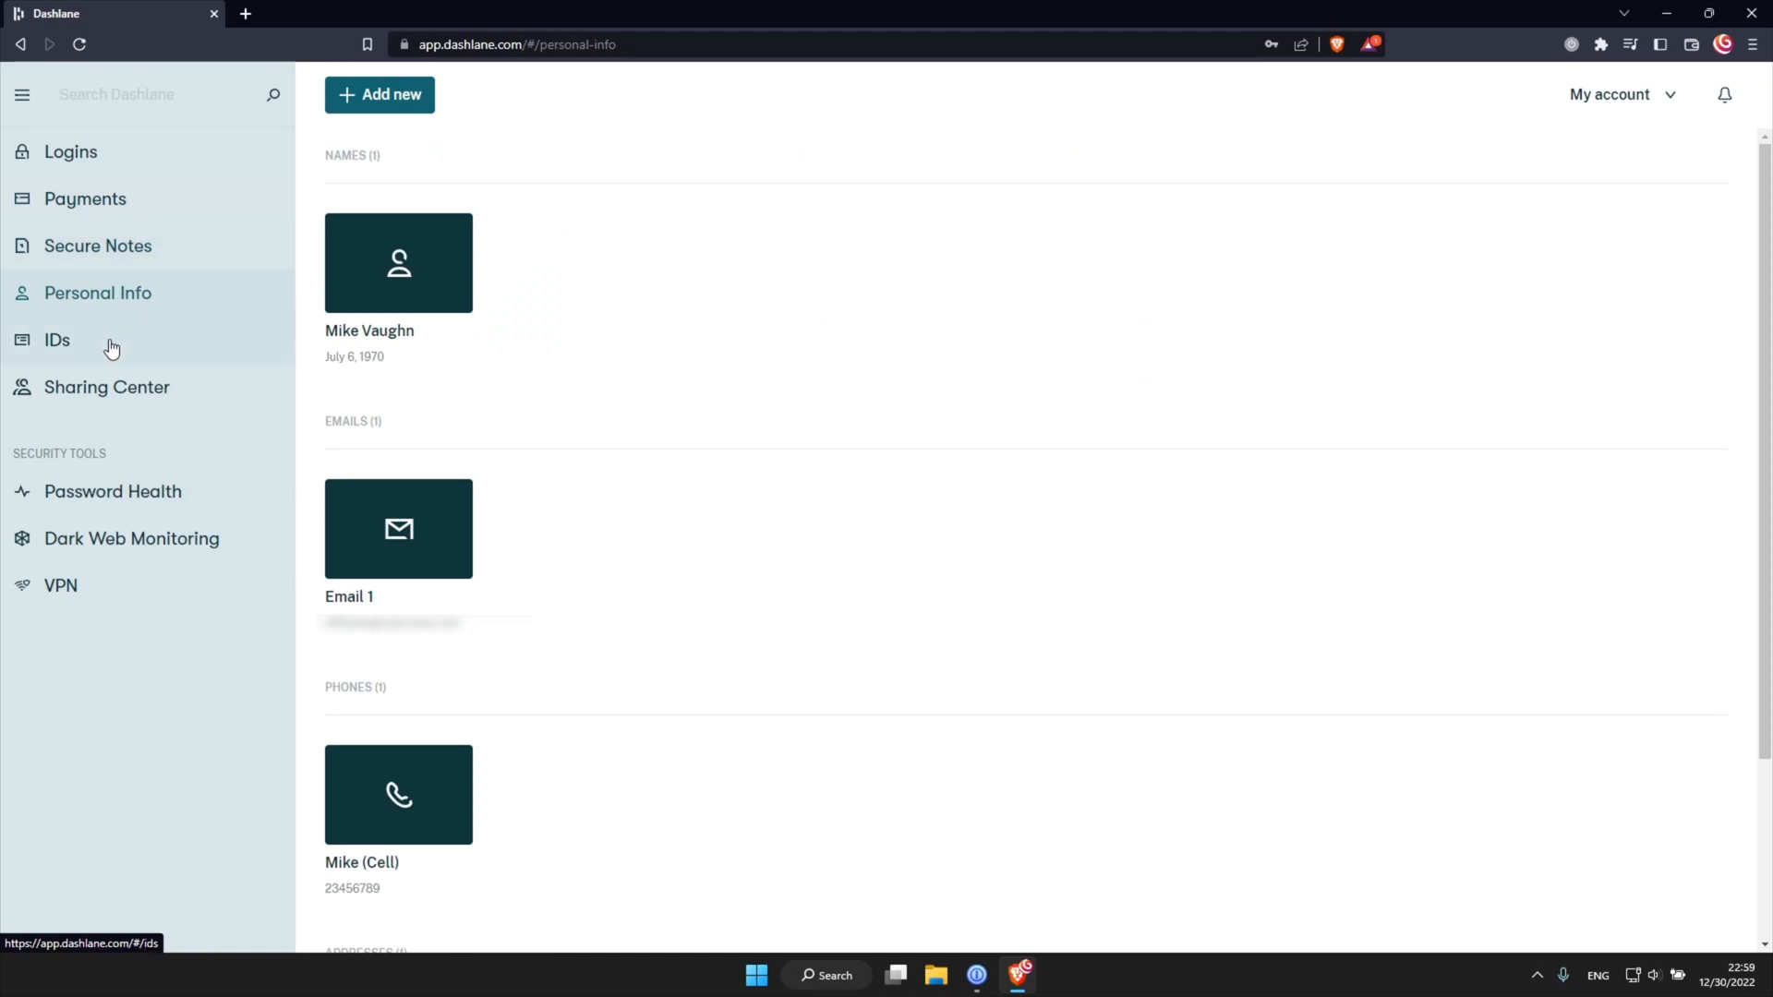
{"action": "left_click", "coordinate": [106, 387]}
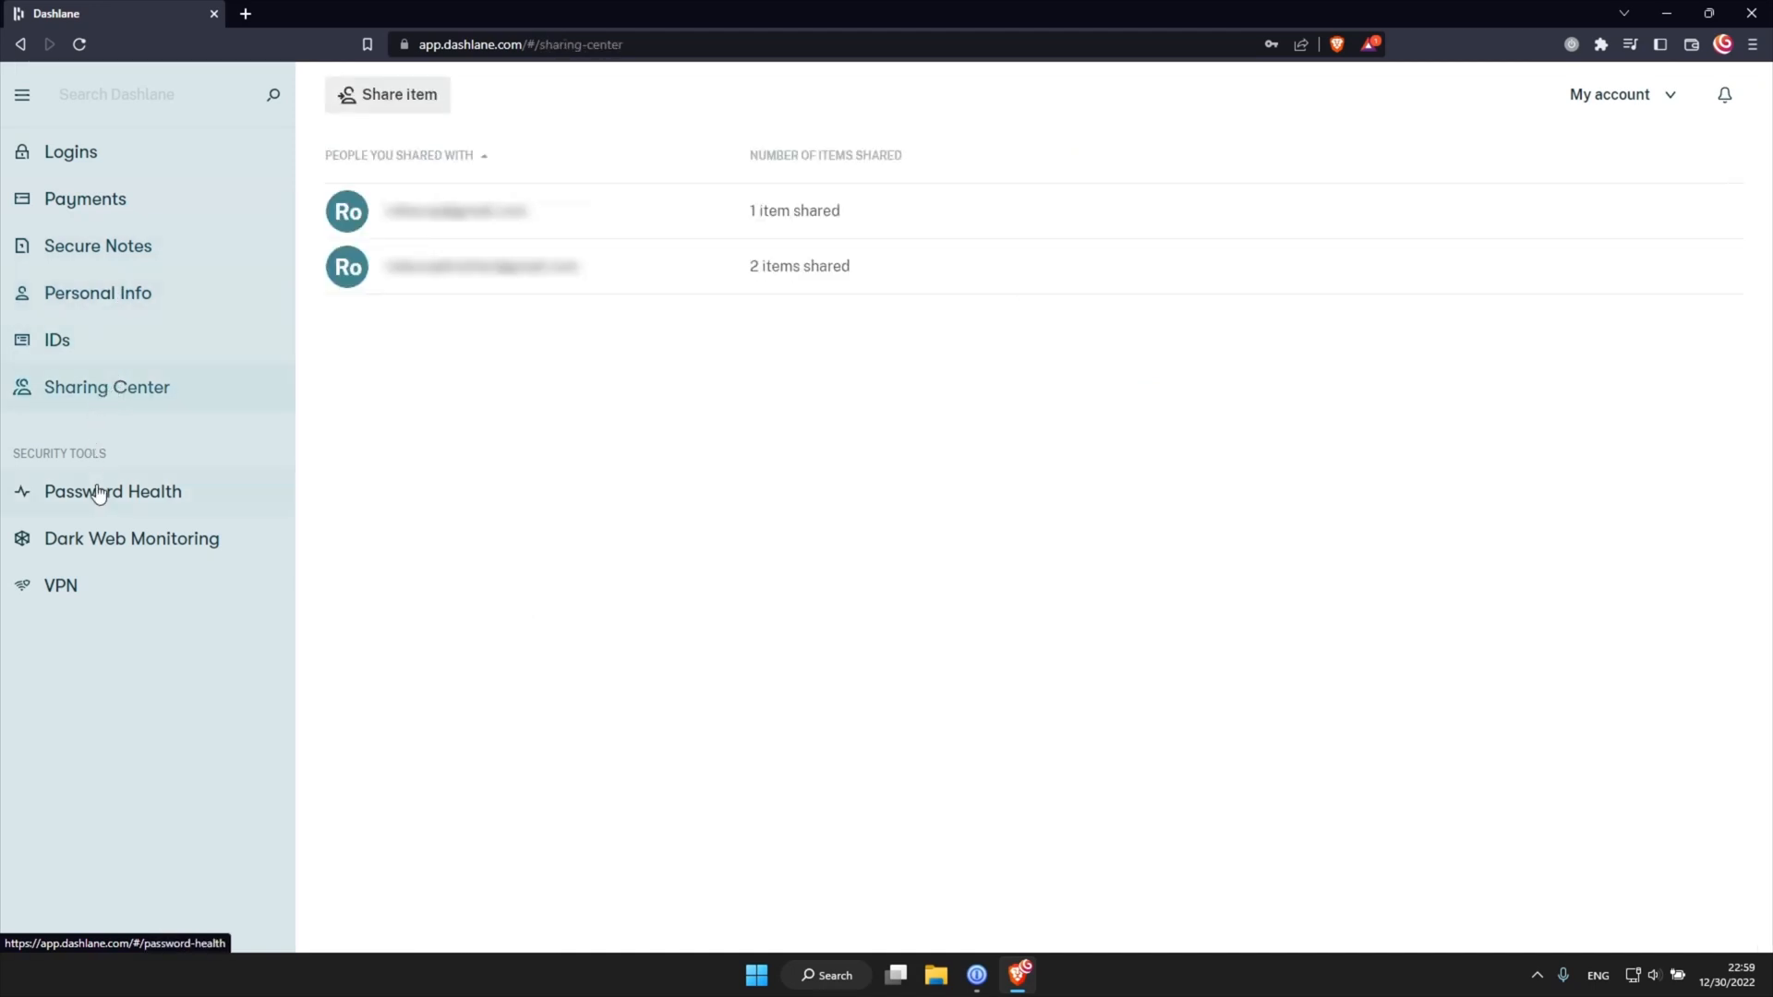
{"action": "left_click", "coordinate": [111, 490]}
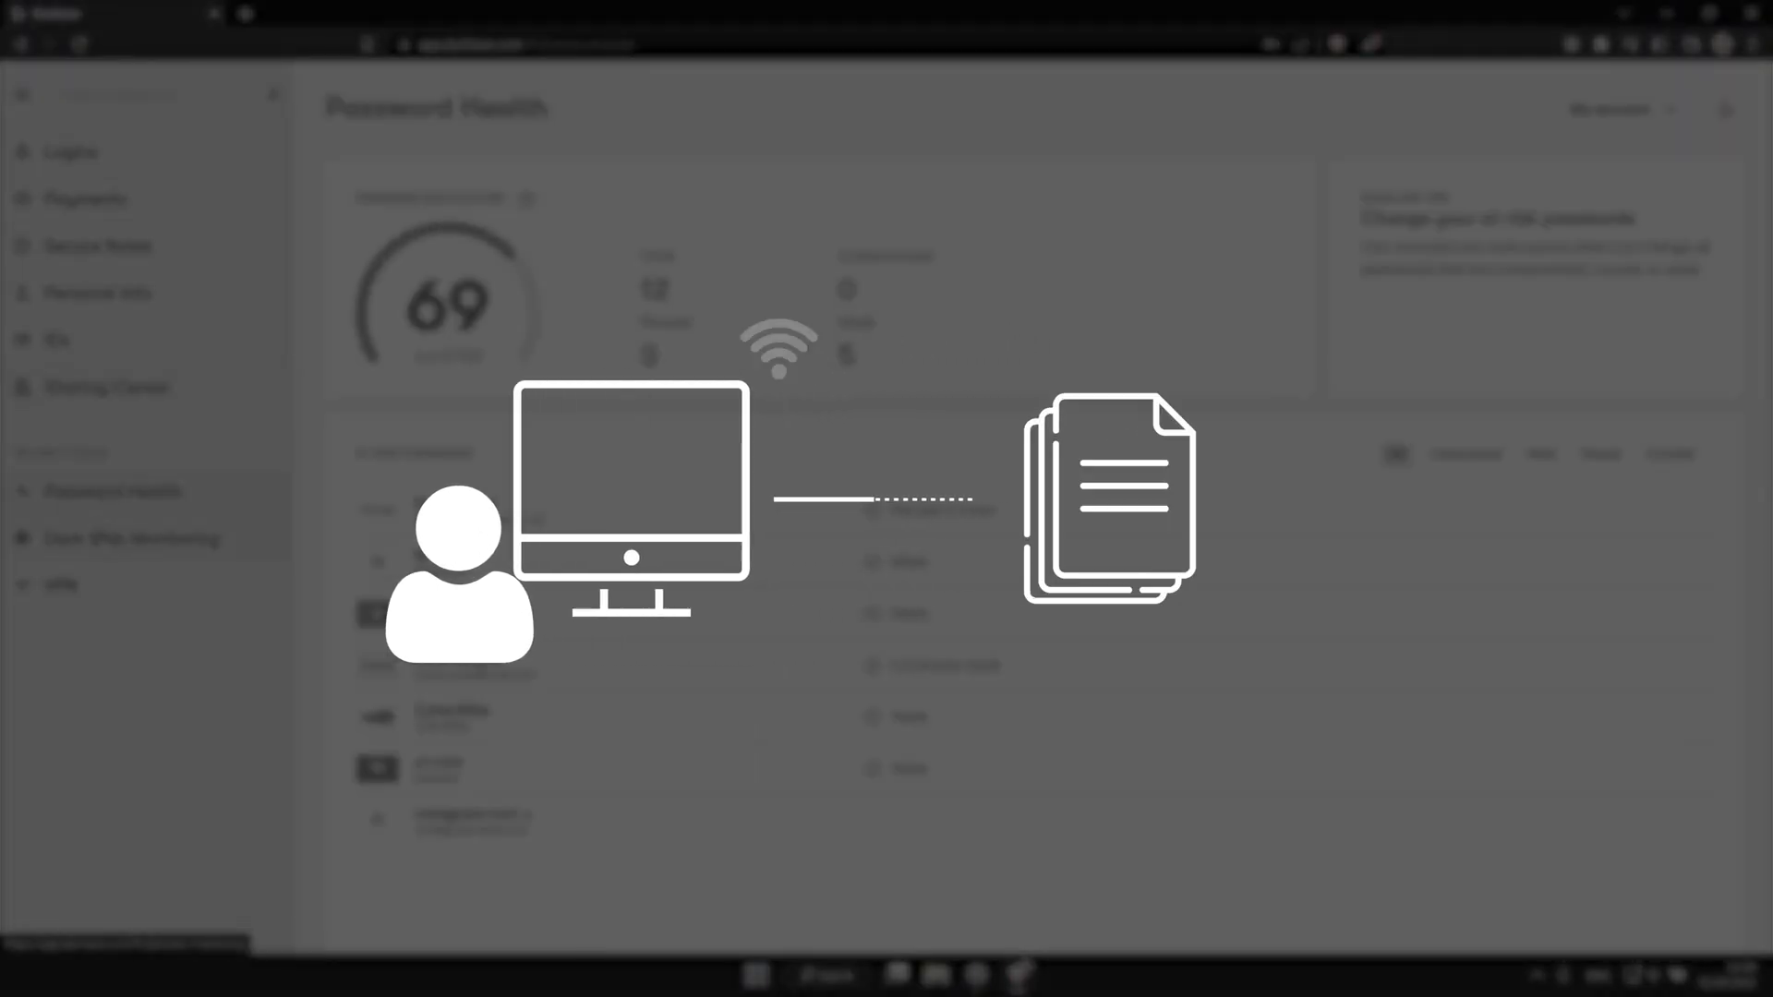
Step: View Dark Web Monitoring, then the six Secure Notes including bank and email notes
{"action": "left_click", "coordinate": [131, 538]}
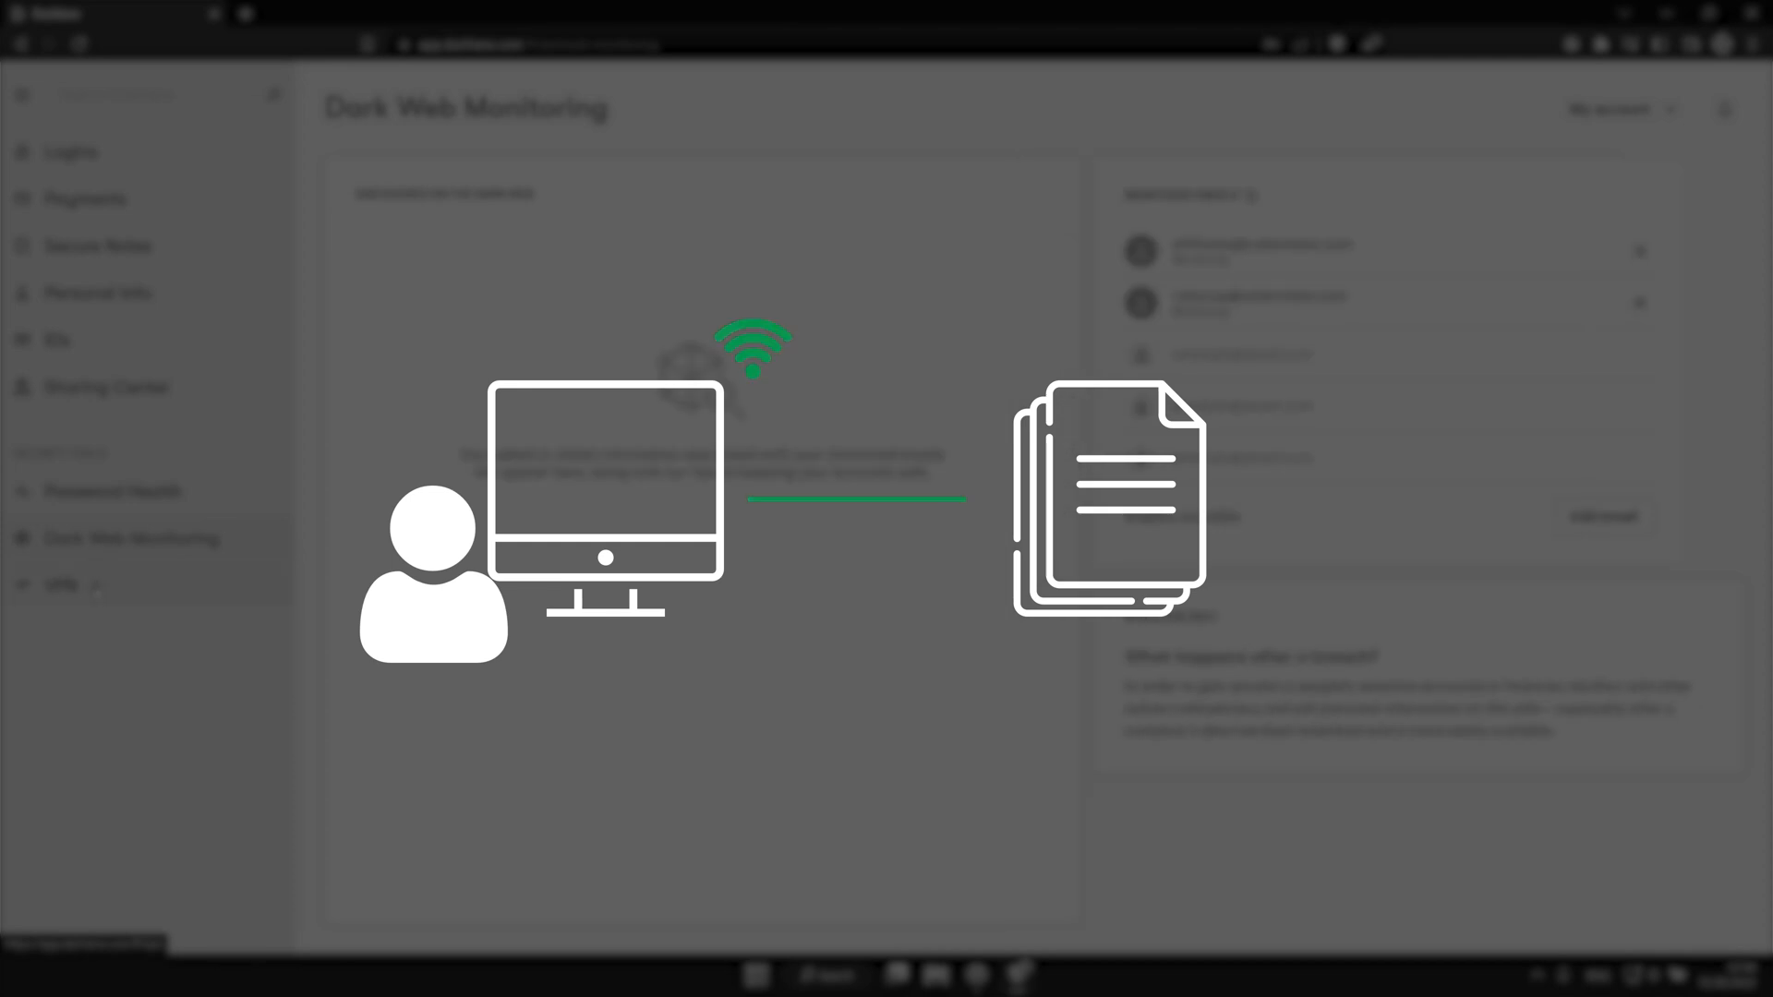
{"action": "left_click", "coordinate": [133, 334]}
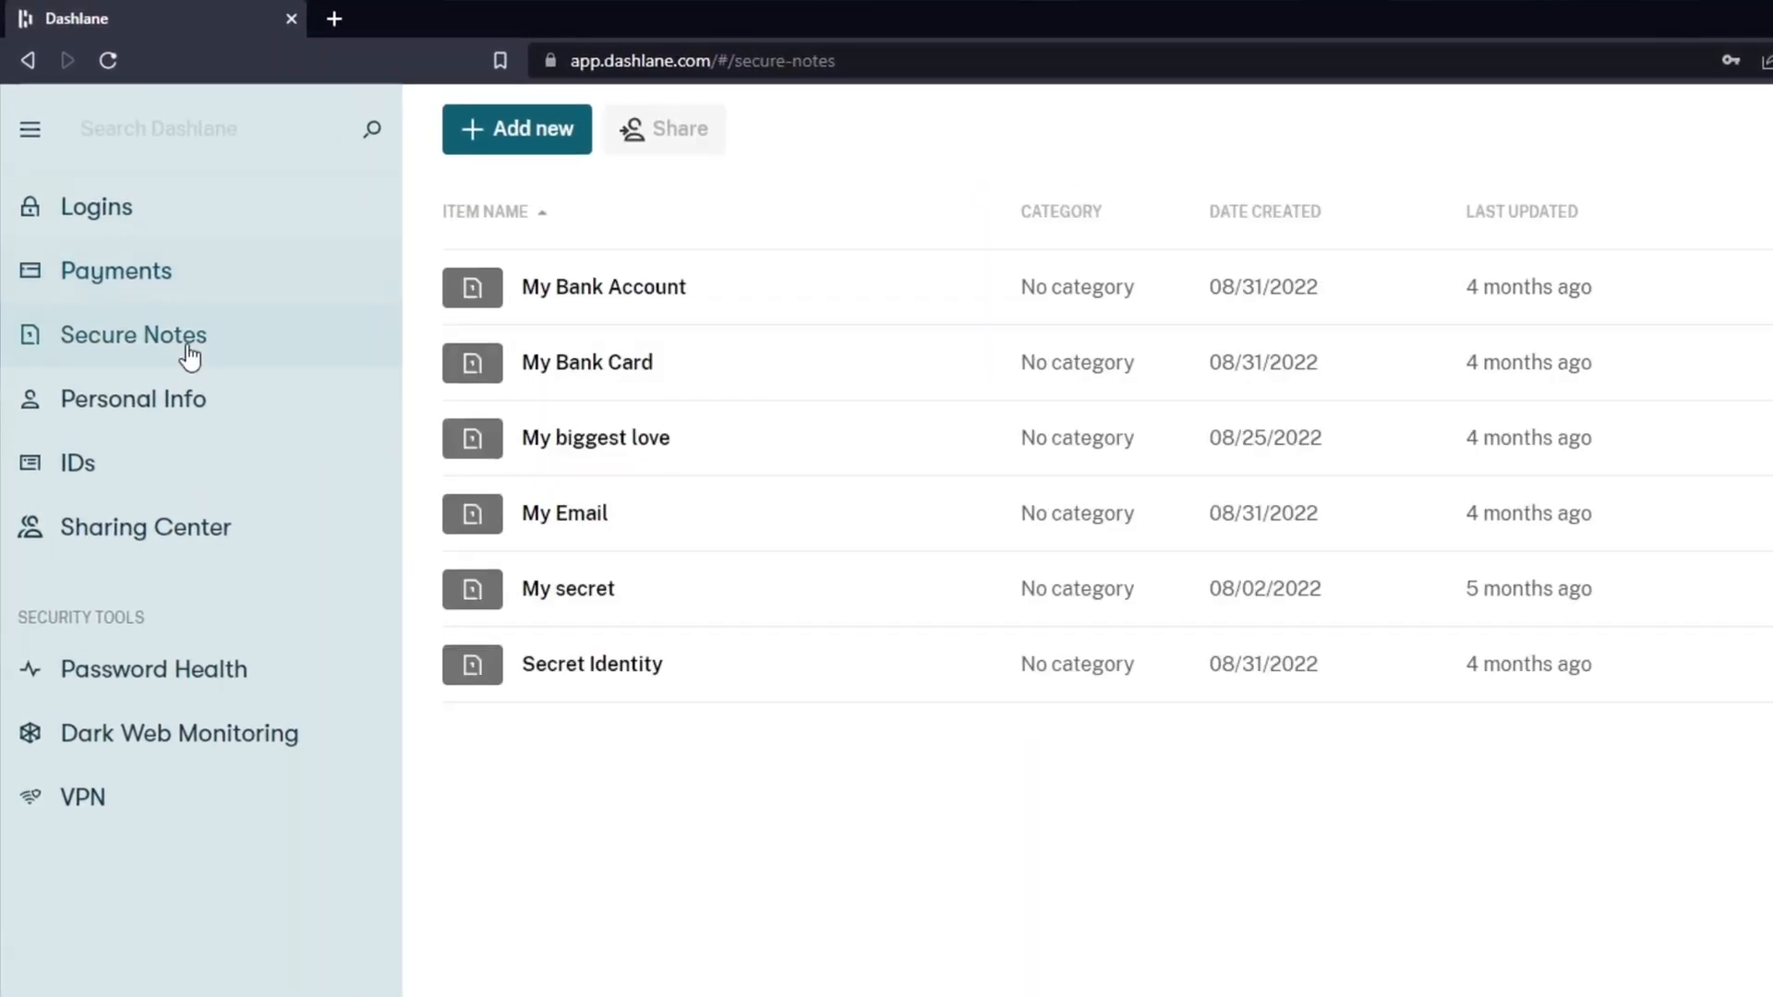
Step: Visit IDs with the tax number, Sharing Center, Dark Web Monitoring, ending on the VPN extension page
{"action": "left_click", "coordinate": [77, 473]}
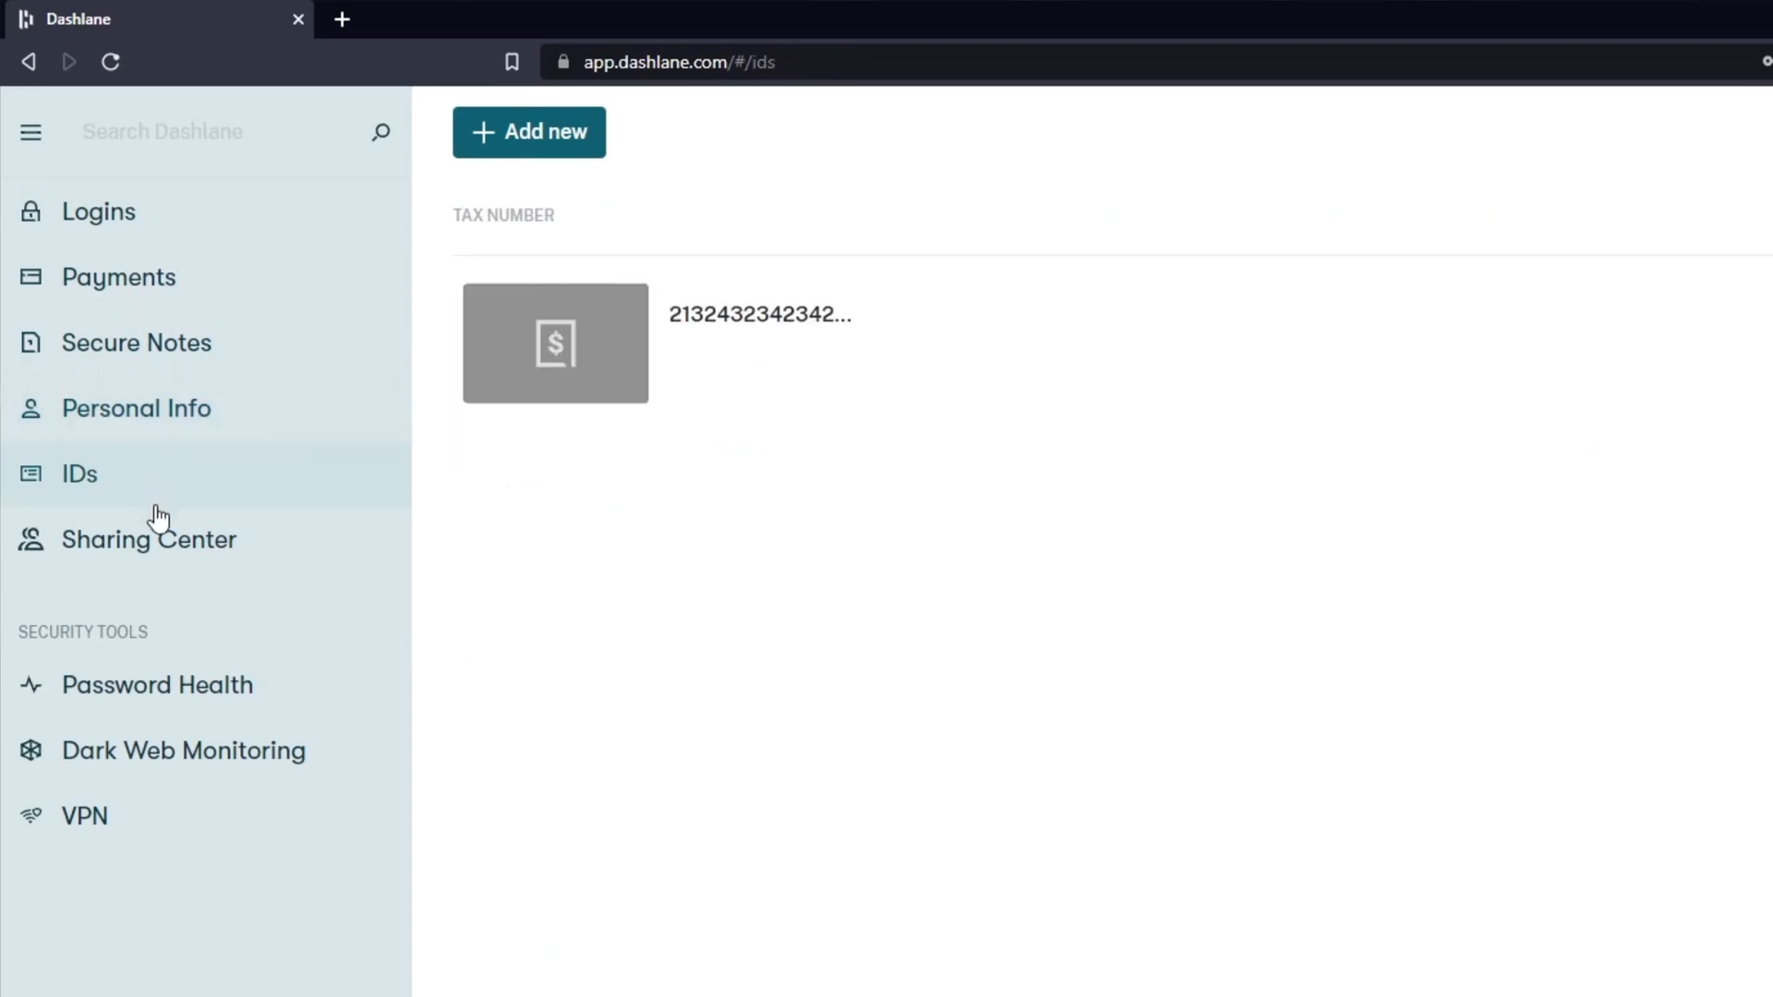
{"action": "left_click", "coordinate": [147, 540]}
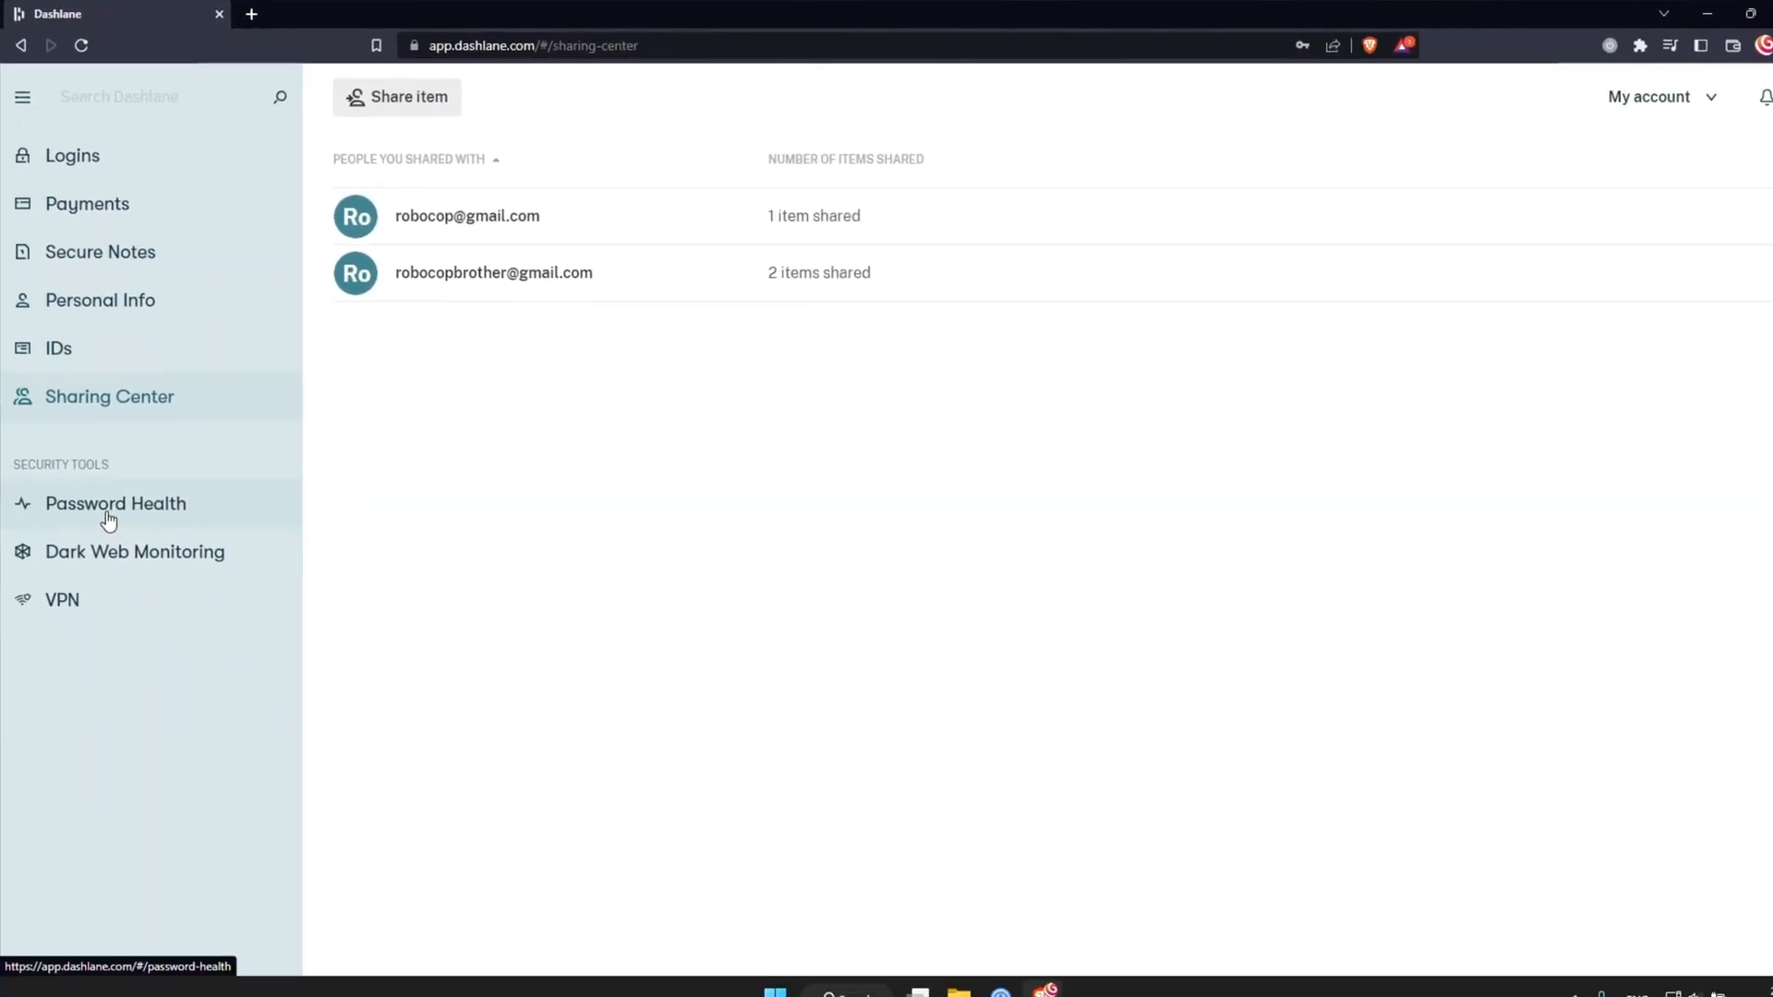
{"action": "left_click", "coordinate": [131, 538]}
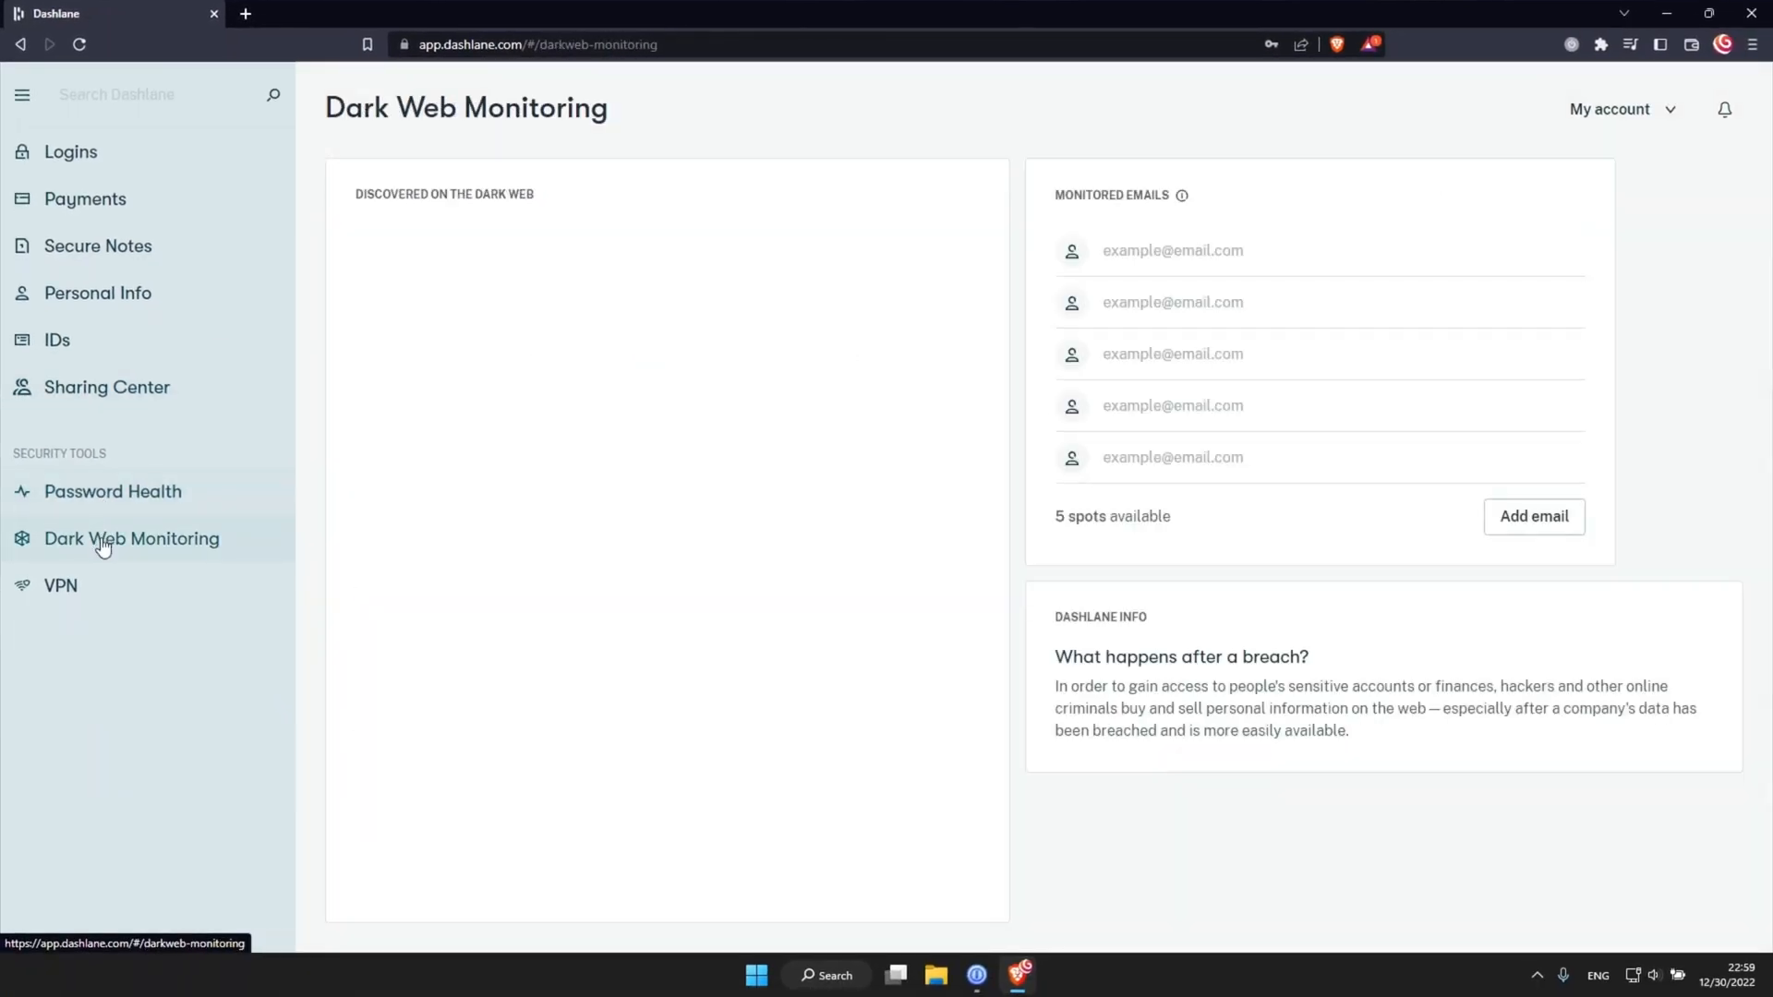
{"action": "left_click", "coordinate": [60, 585]}
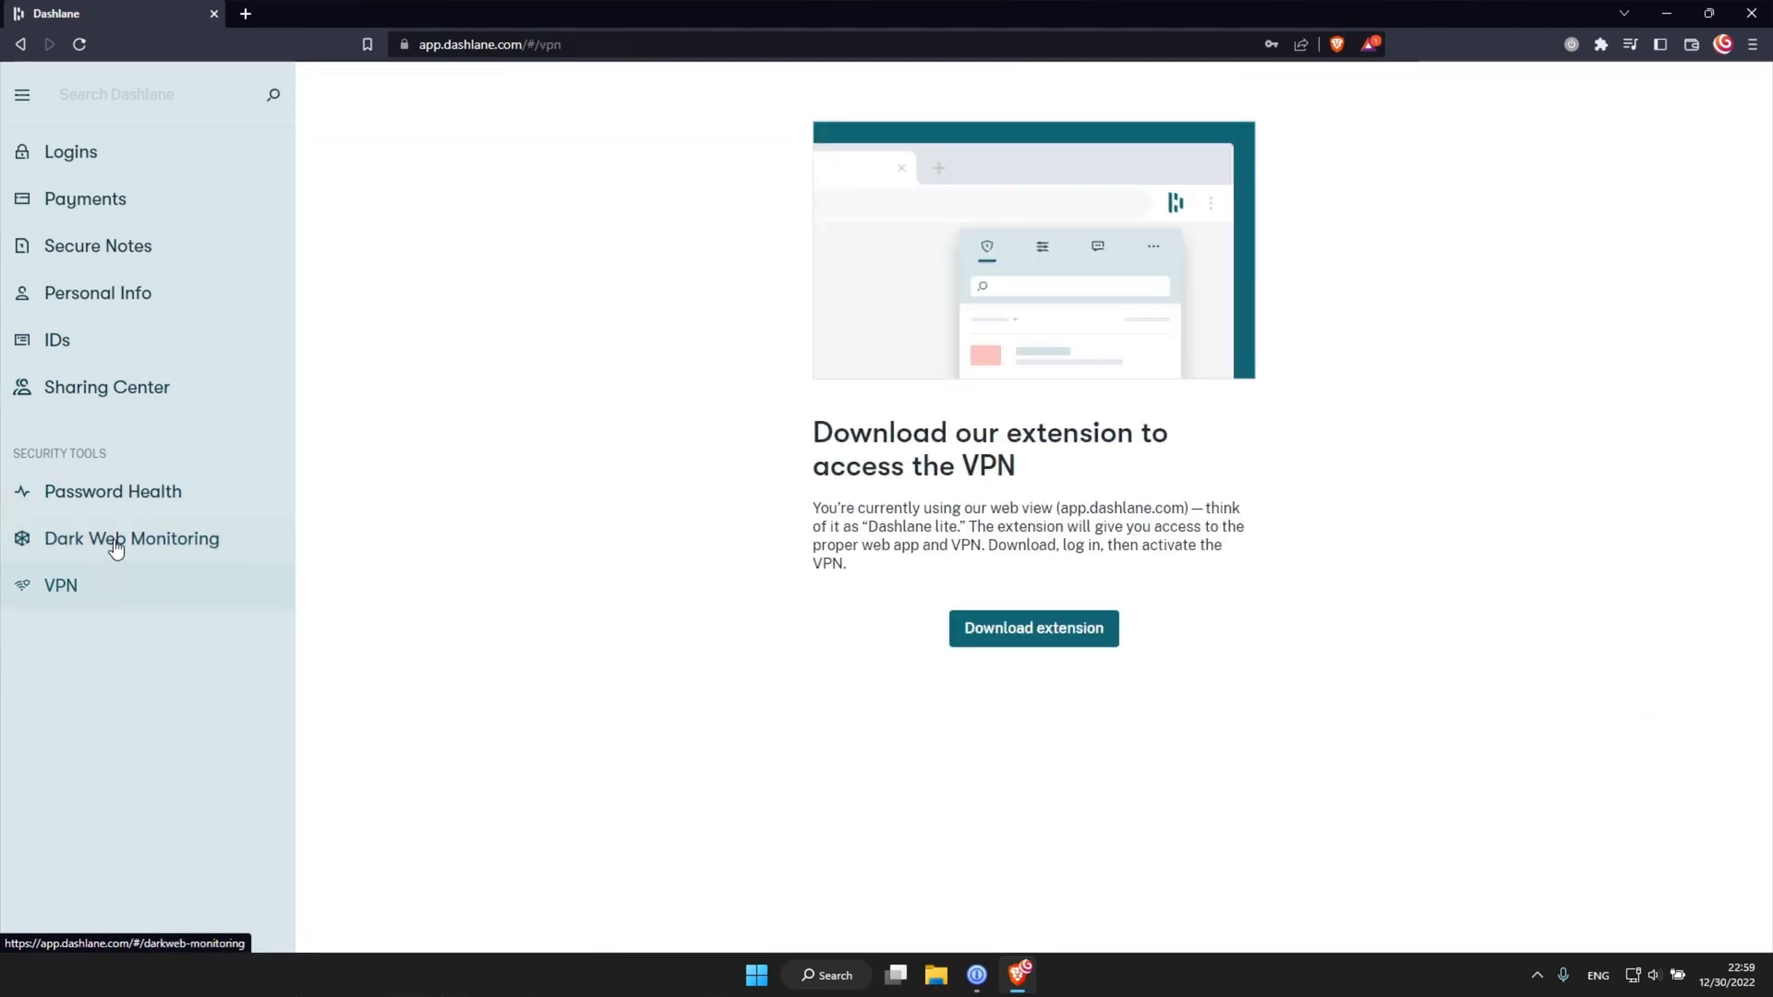
{"action": "mouse_move", "coordinate": [110, 170]}
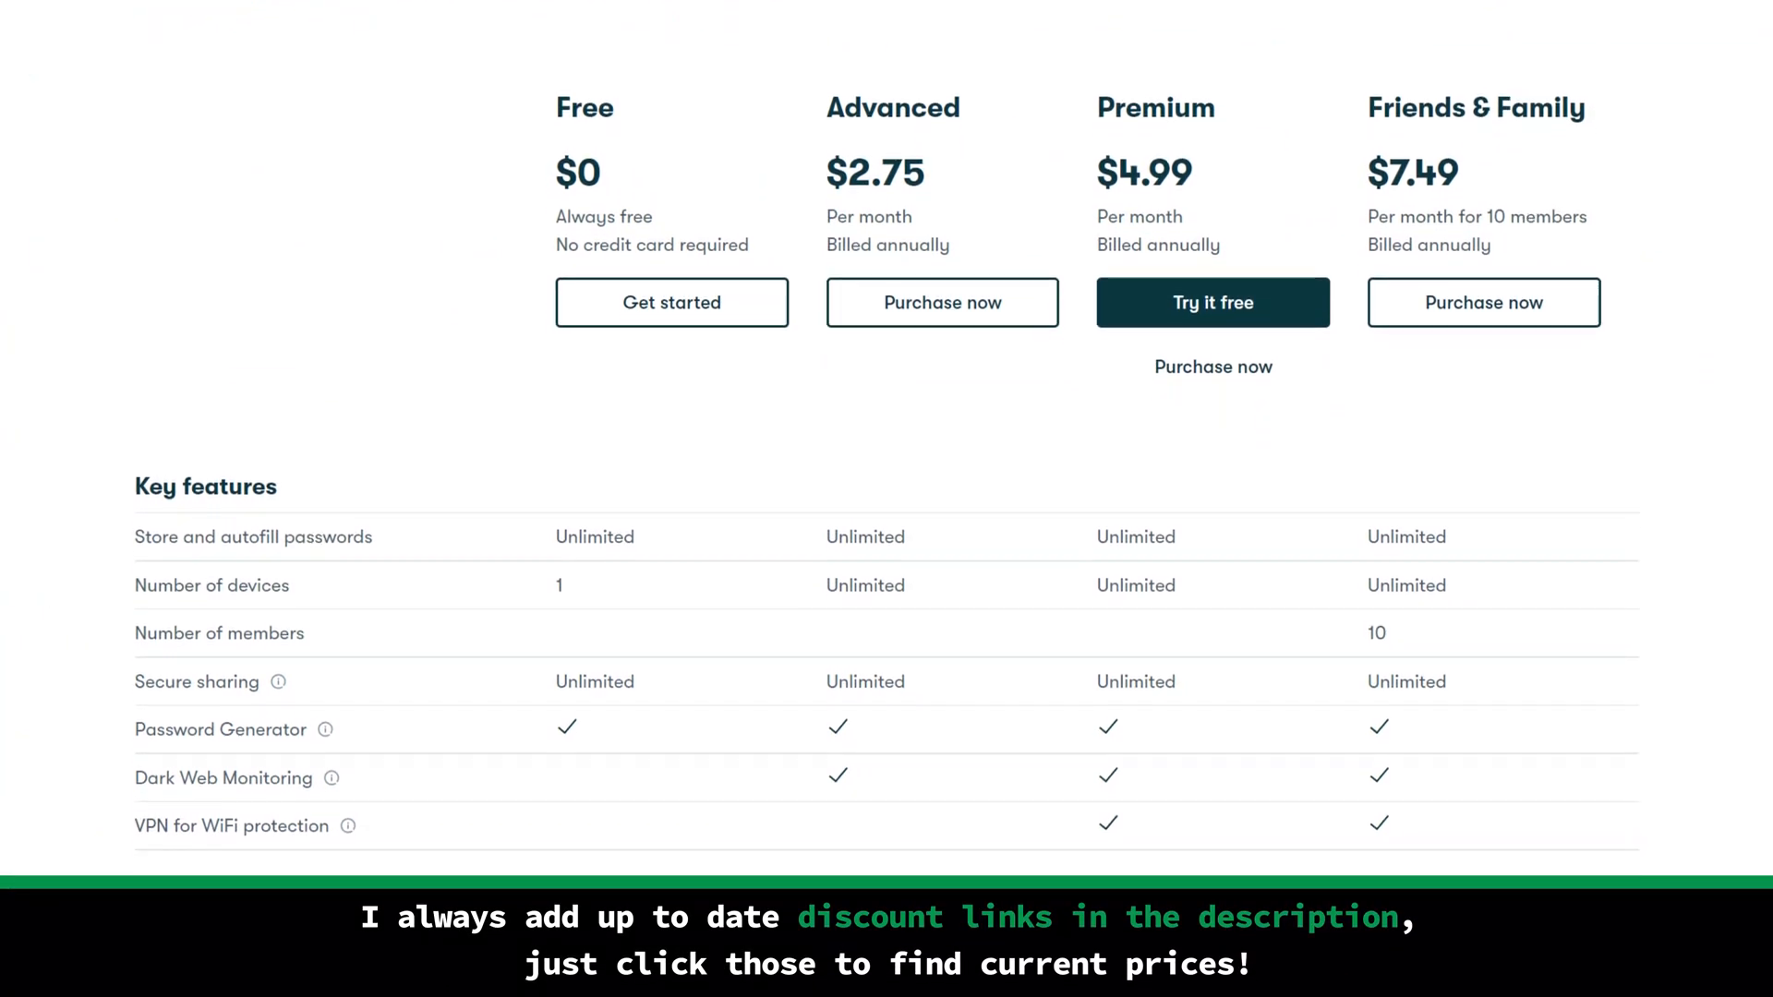
Step: Scroll the pricing page through the Free, Advanced, Premium and Friends & Family feature comparison down to support
{"action": "scroll", "scroll_direction": "down", "scroll_amount": 3}
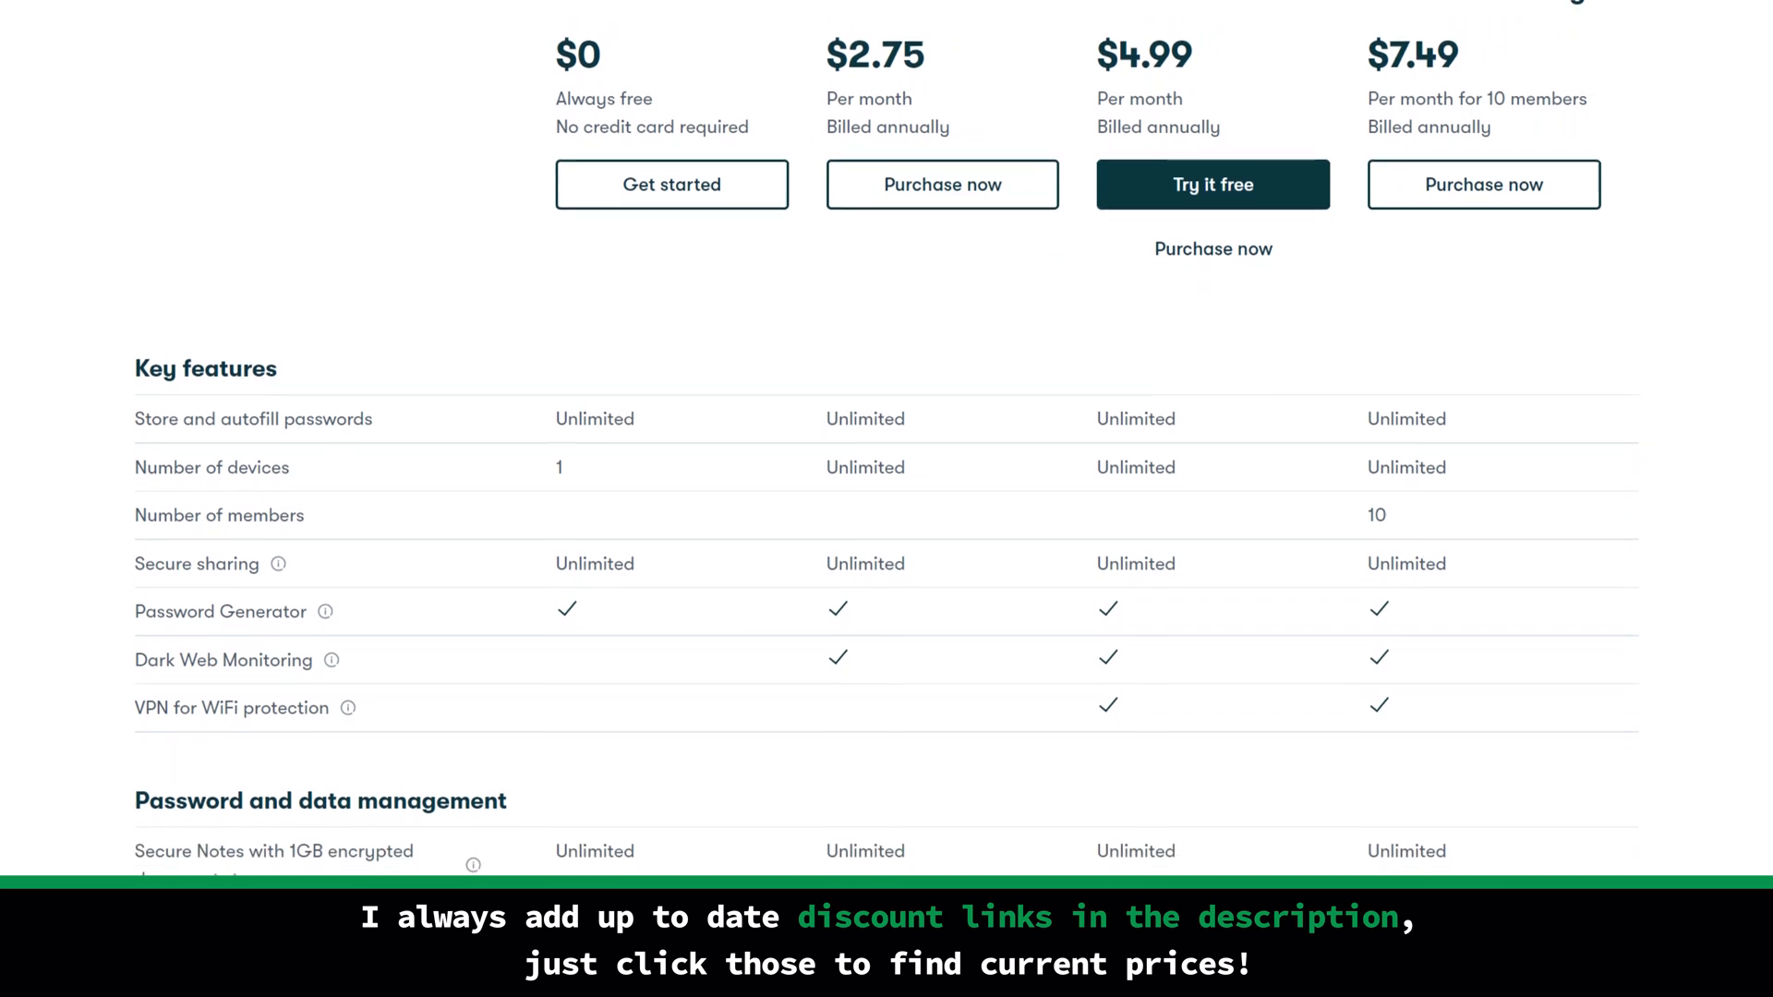
{"action": "scroll", "scroll_direction": "down", "scroll_amount": 3}
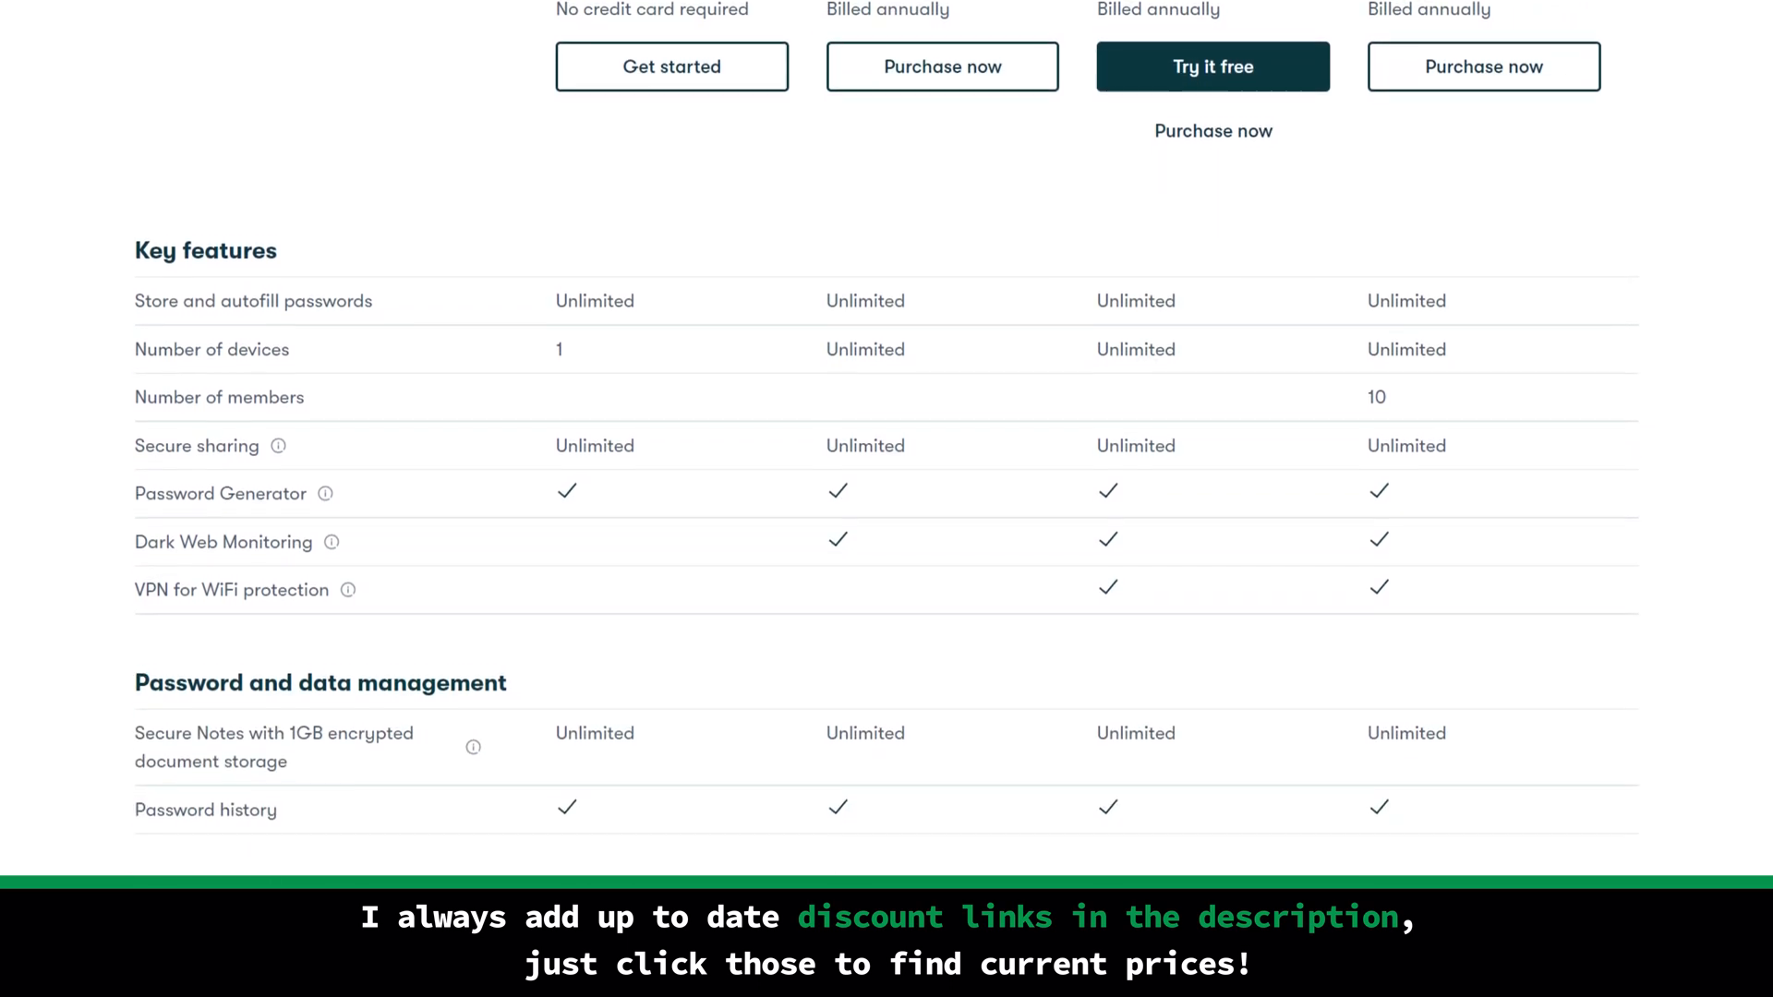
{"action": "scroll", "scroll_direction": "down", "scroll_amount": 3}
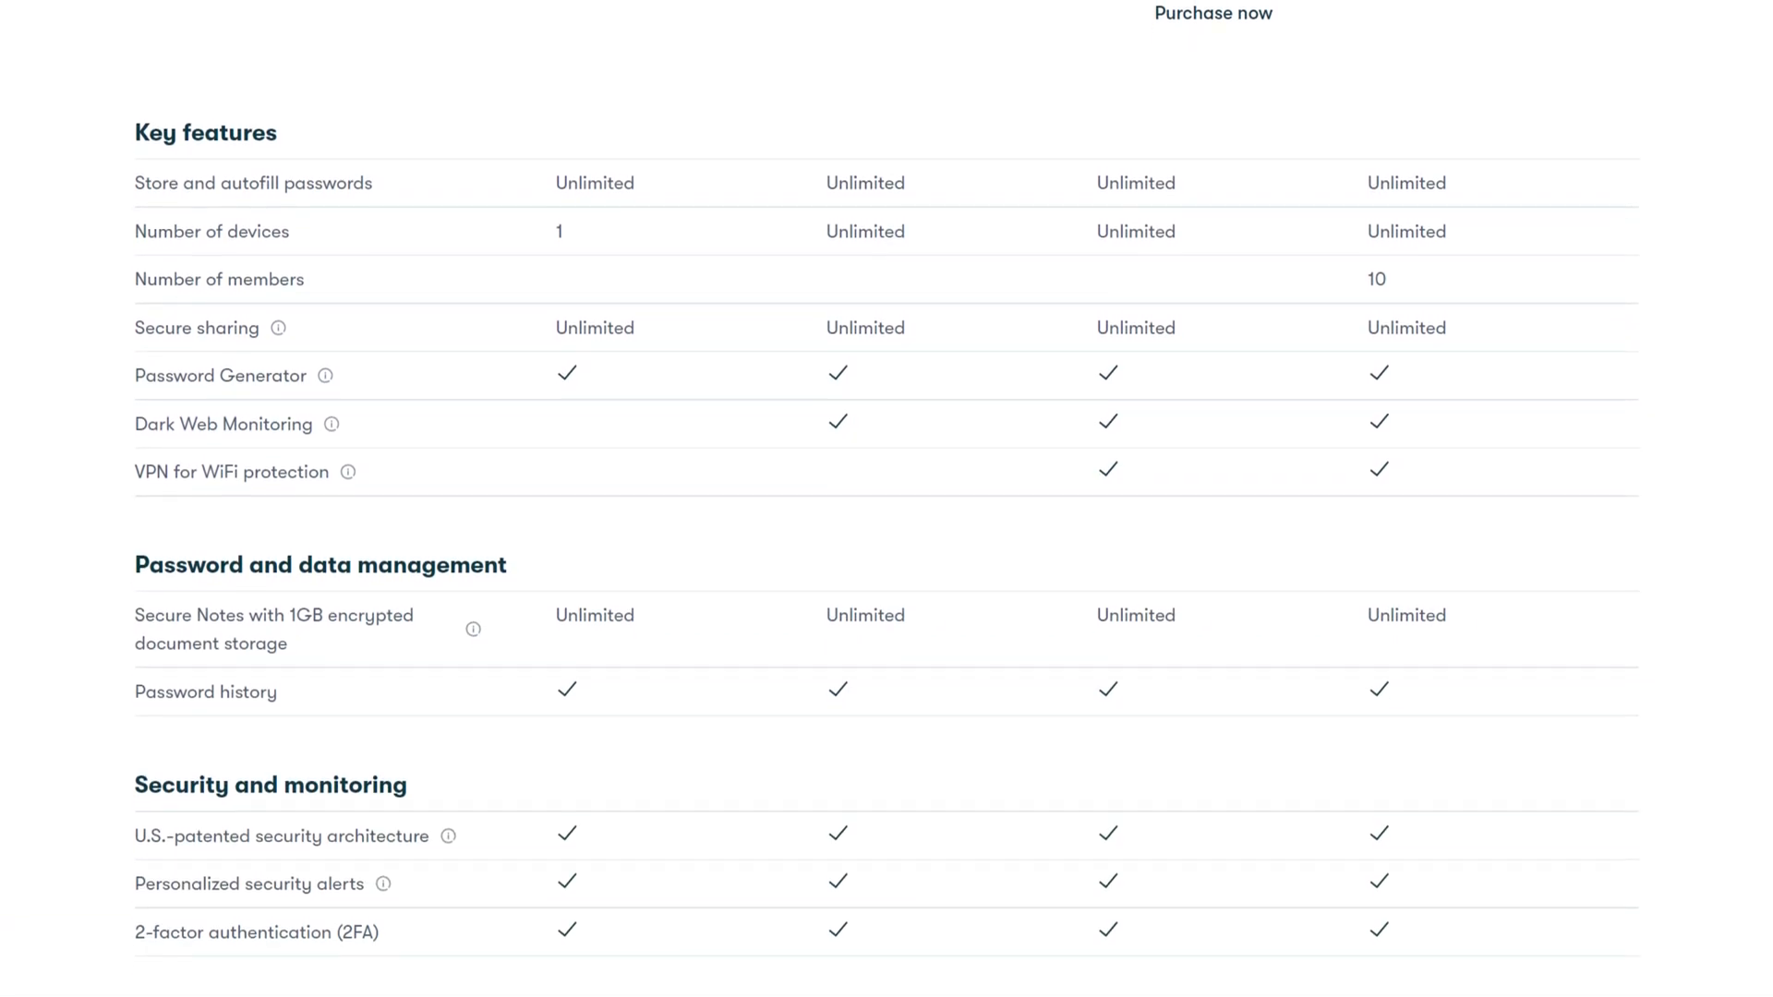
{"action": "scroll", "scroll_direction": "down", "scroll_amount": 3}
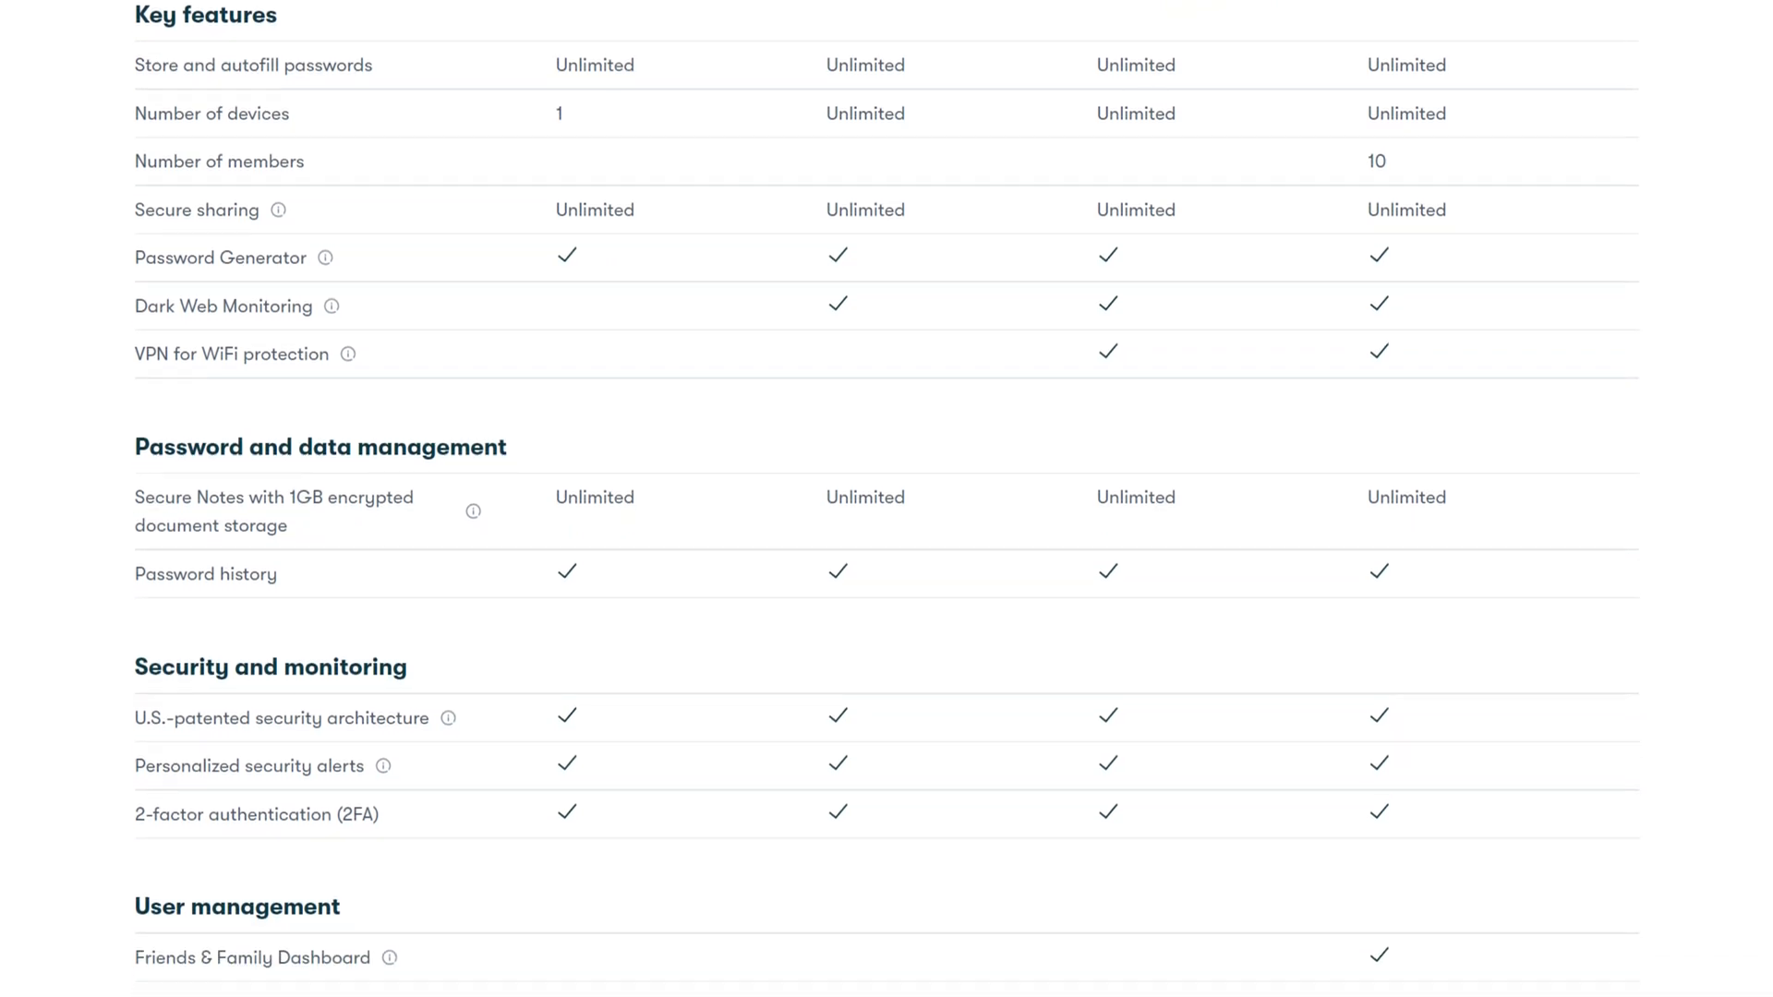
{"action": "scroll", "scroll_direction": "down", "scroll_amount": 3}
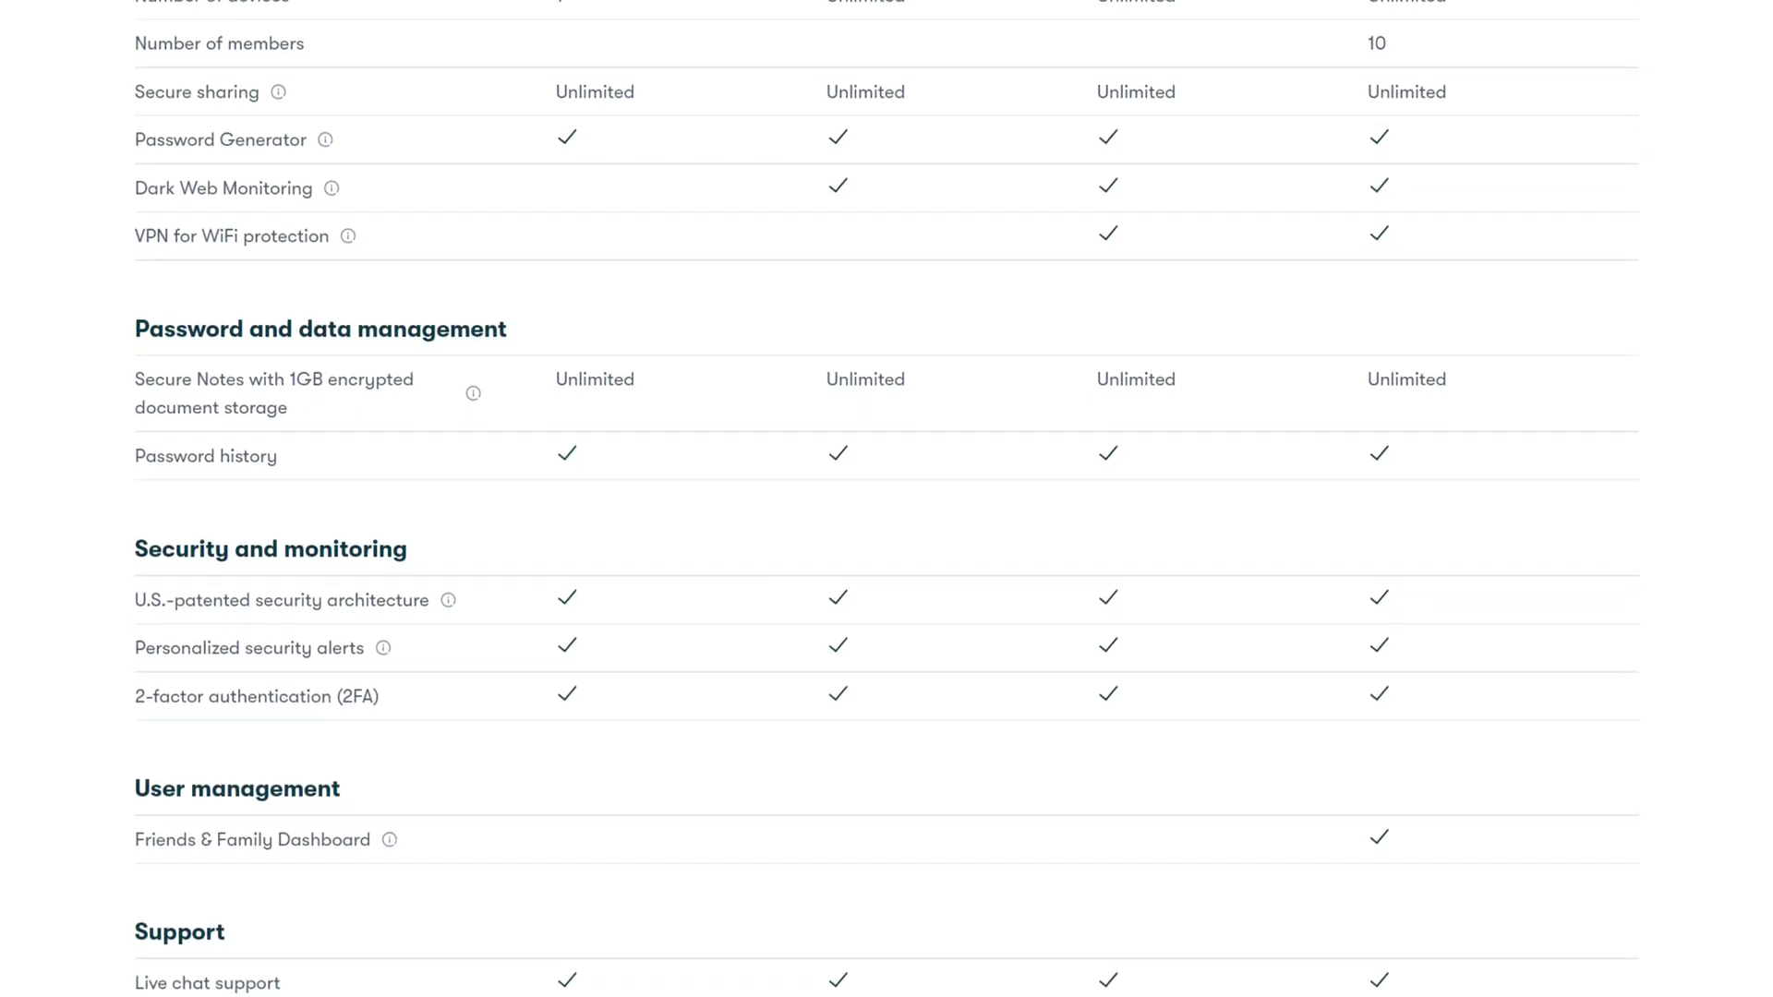
{"action": "scroll", "scroll_direction": "down", "scroll_amount": 3}
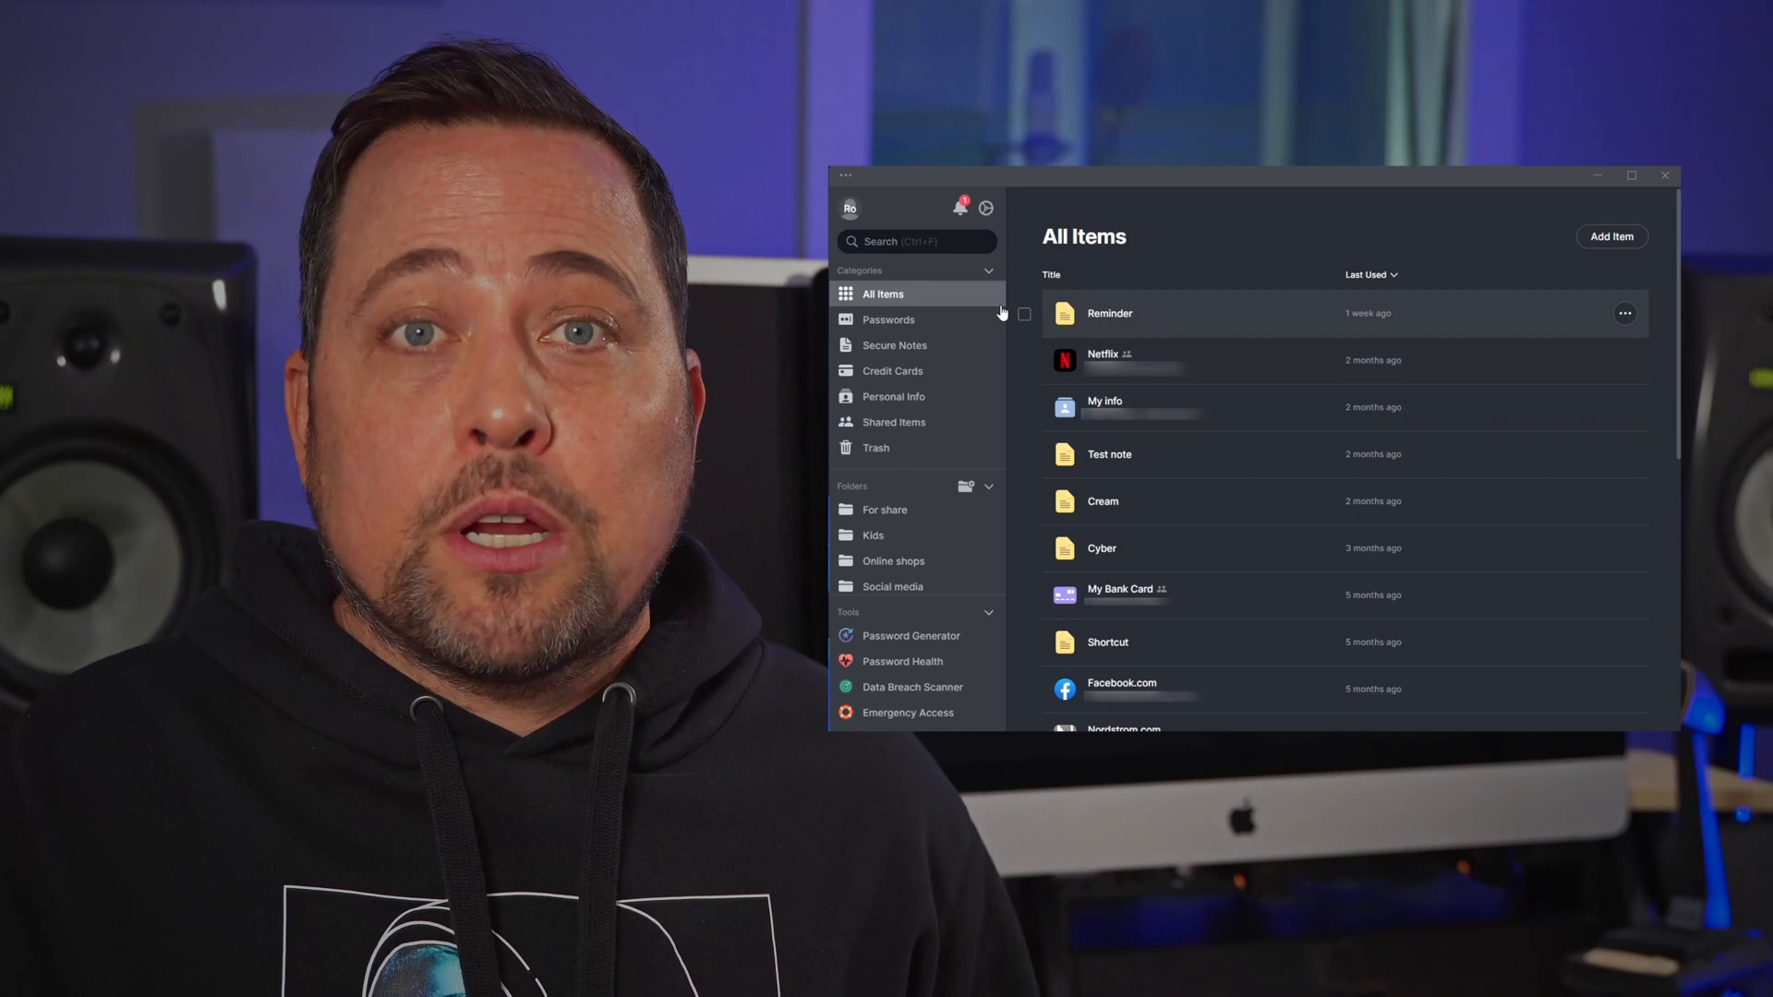
Step: Filter the Keeper vault to the Secure Notes category listing six notes
{"action": "left_click", "coordinate": [893, 347]}
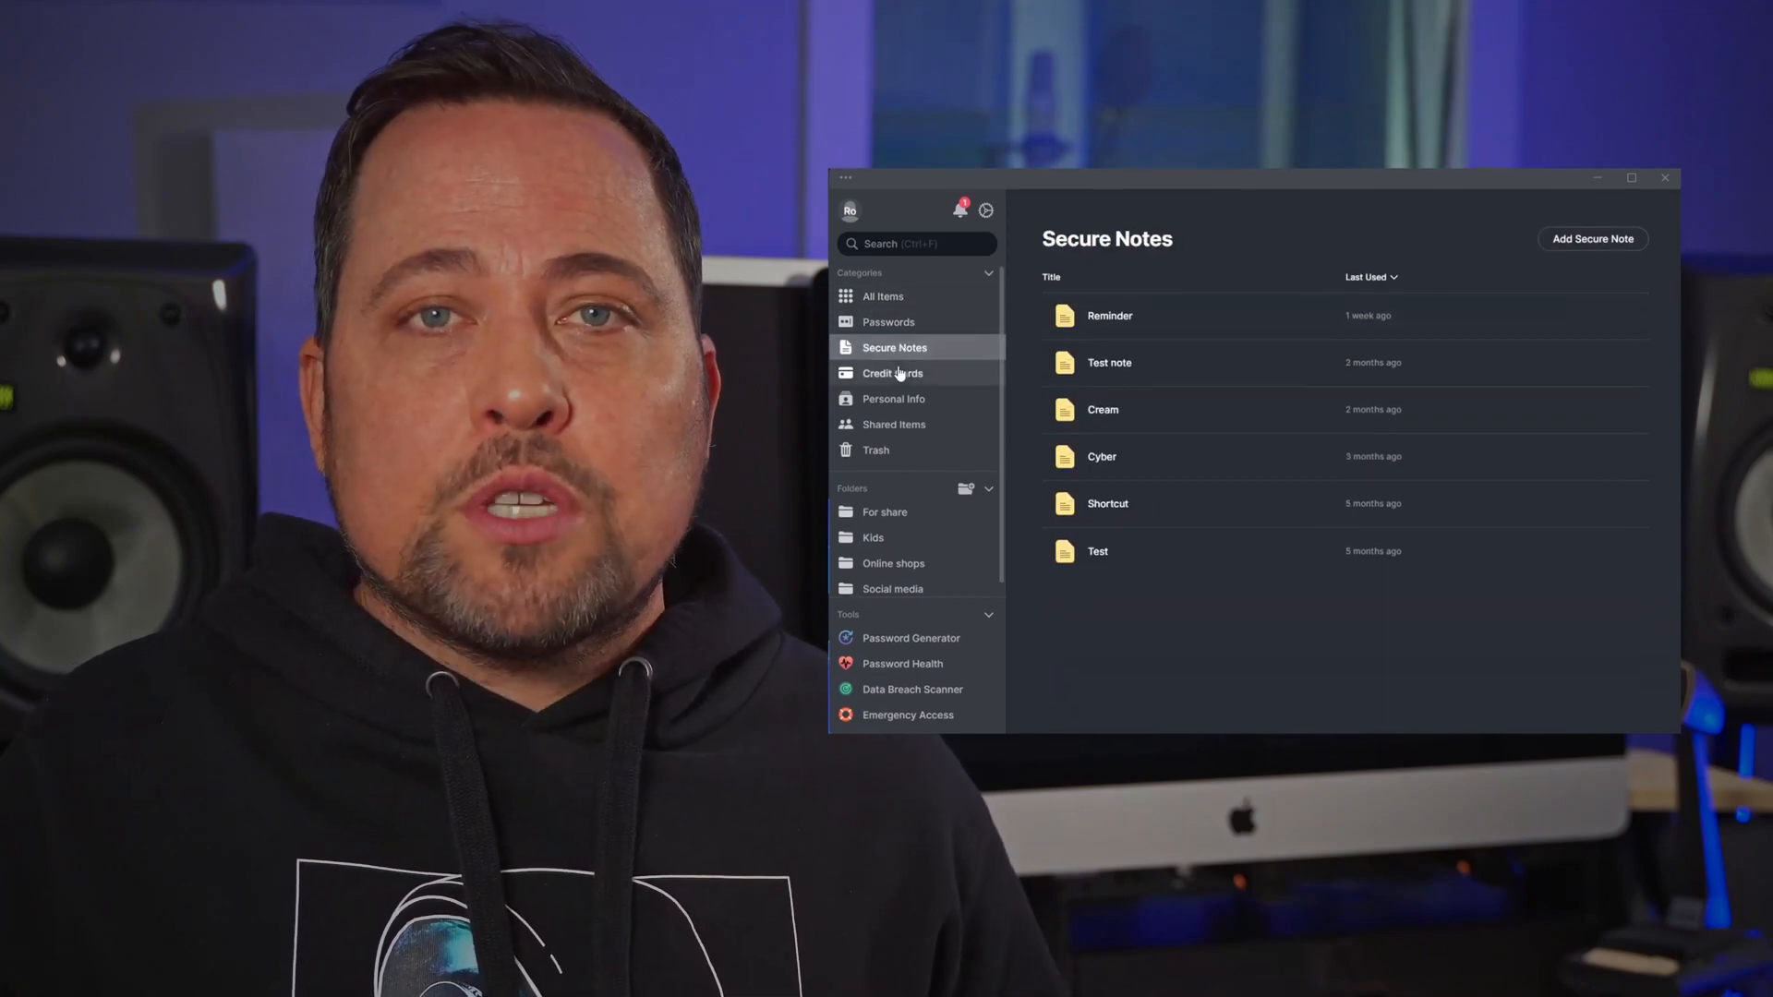